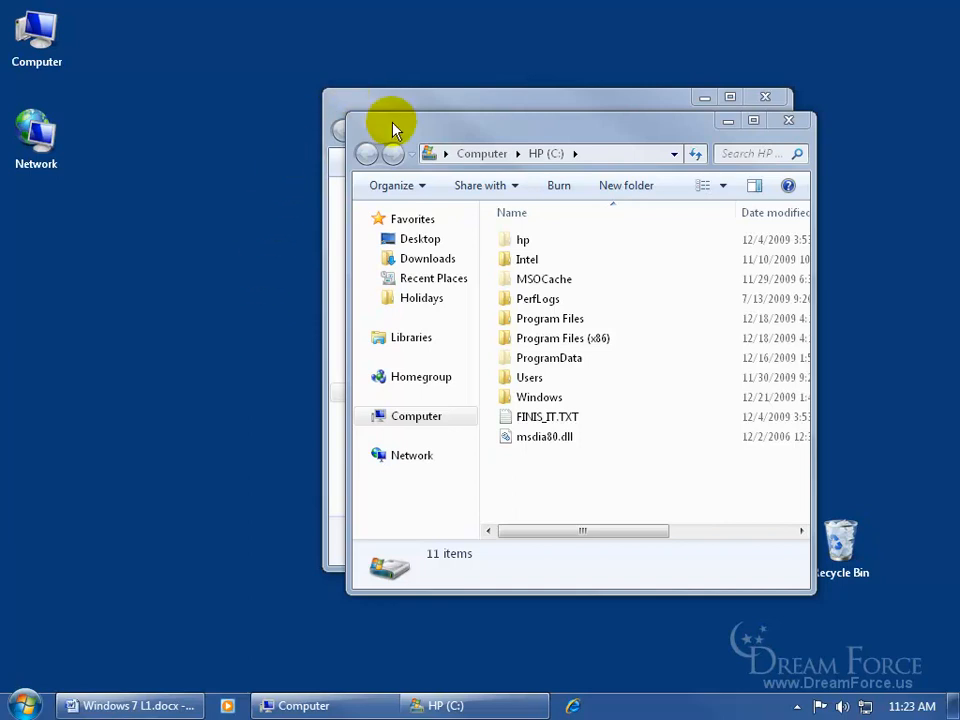
mouse_move(258, 284)
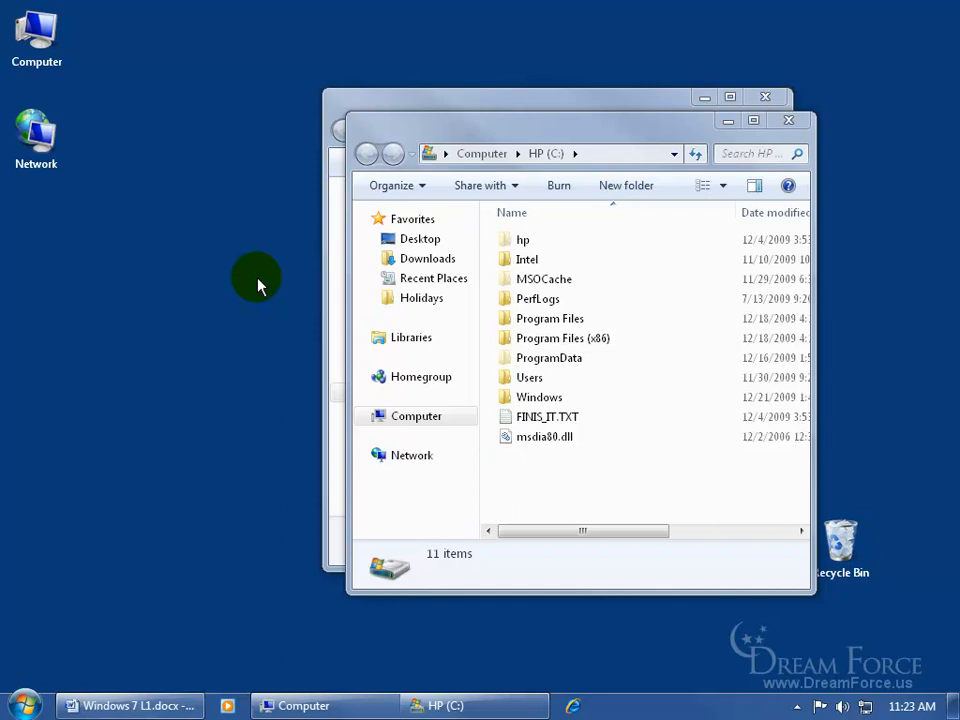
mouse_move(264, 332)
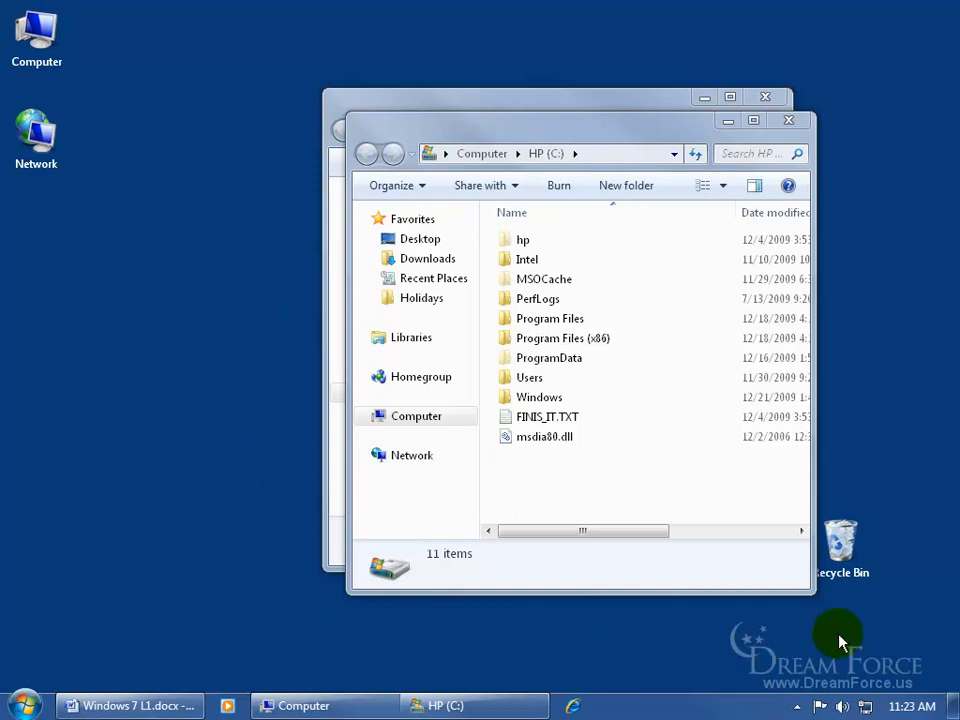
mouse_move(890, 368)
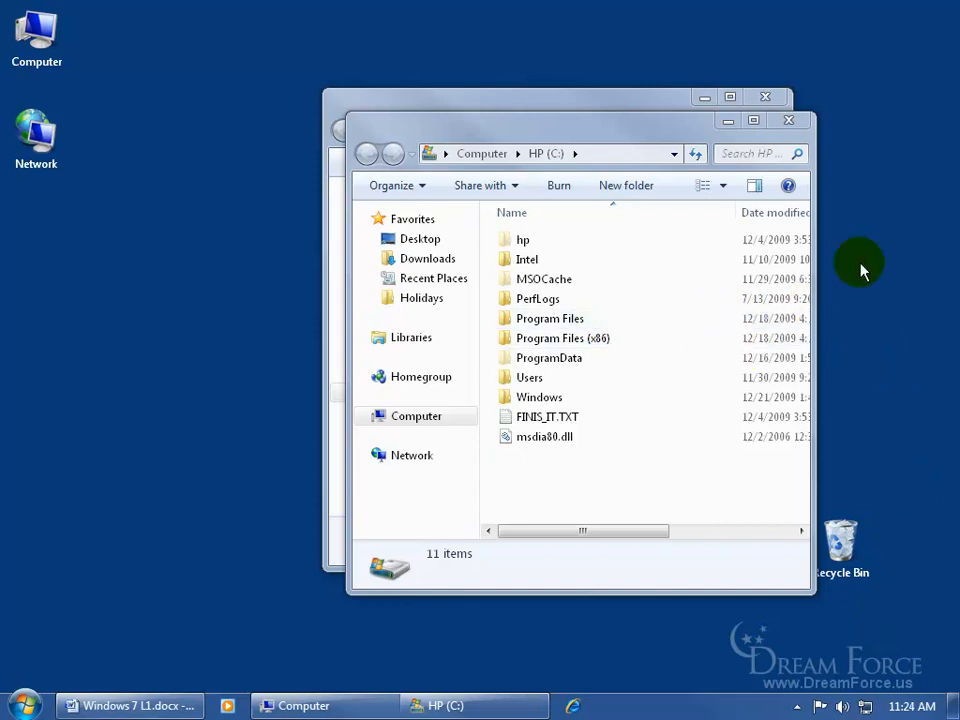
mouse_move(624, 72)
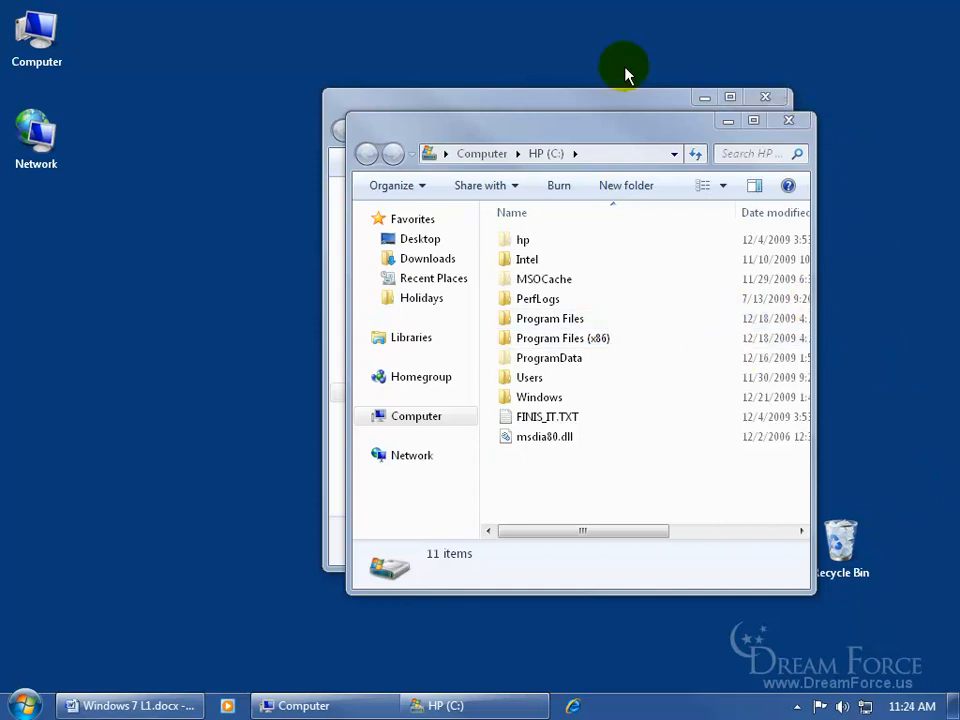
mouse_move(632, 38)
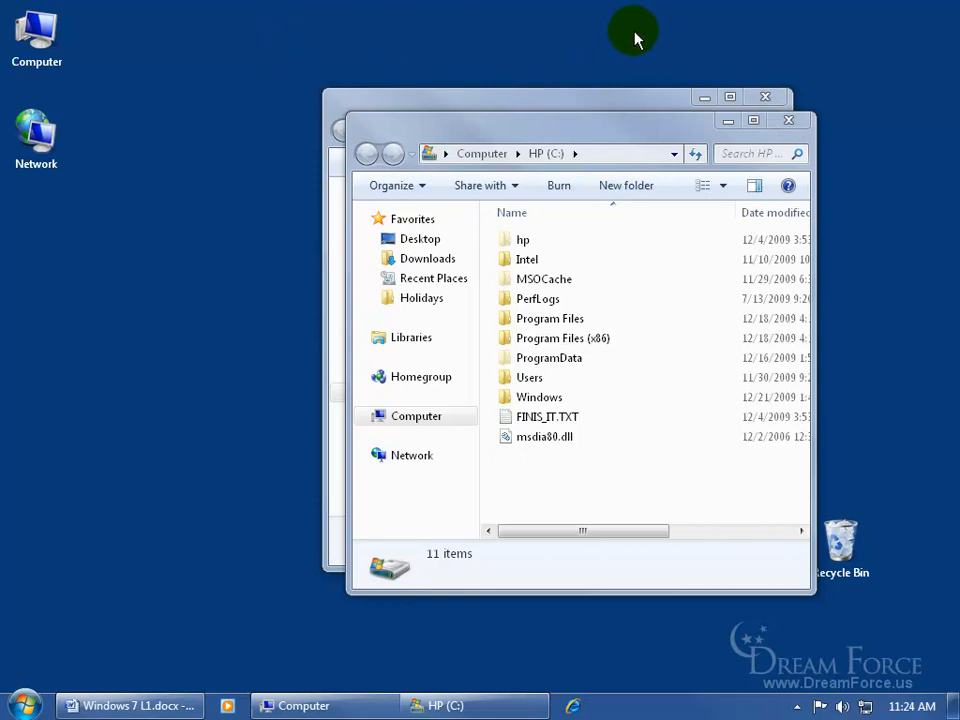
mouse_move(516, 62)
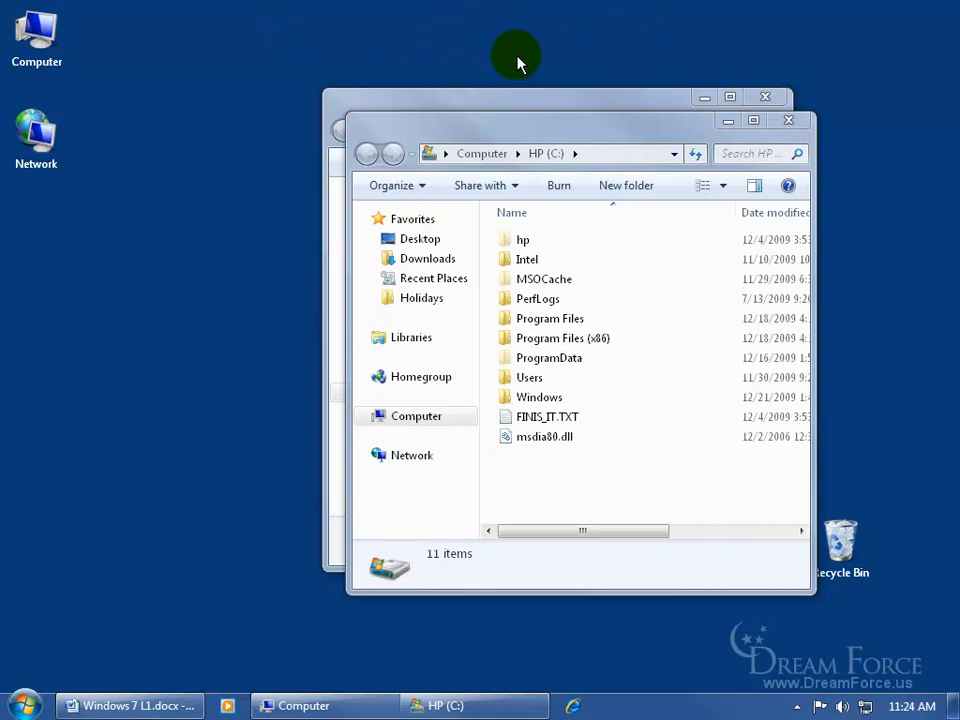
mouse_move(912, 336)
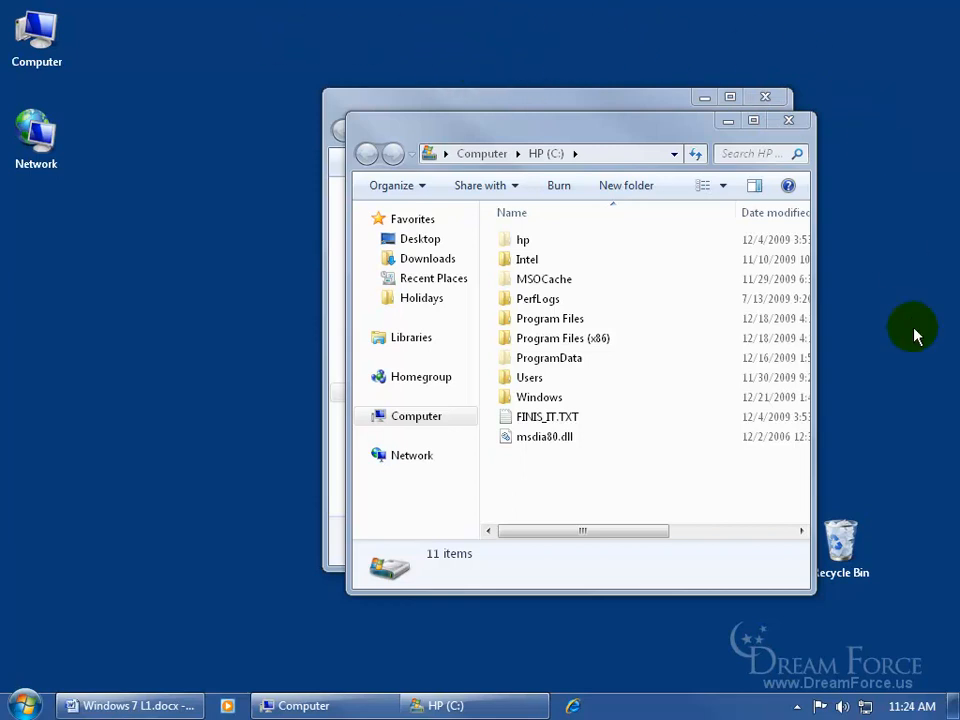
mouse_move(944, 668)
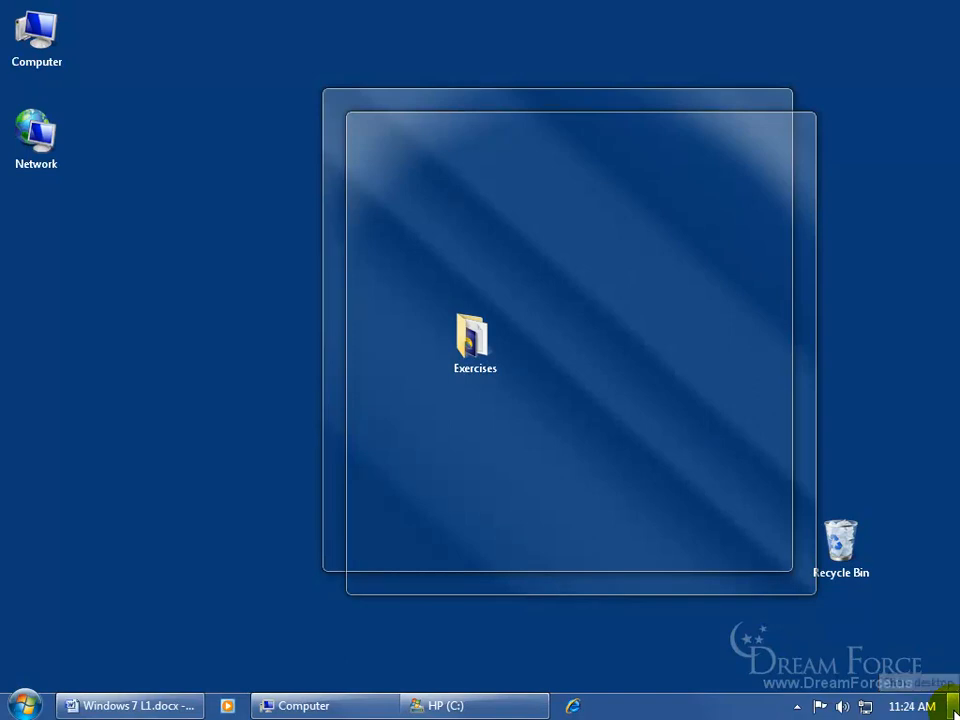
mouse_move(950, 704)
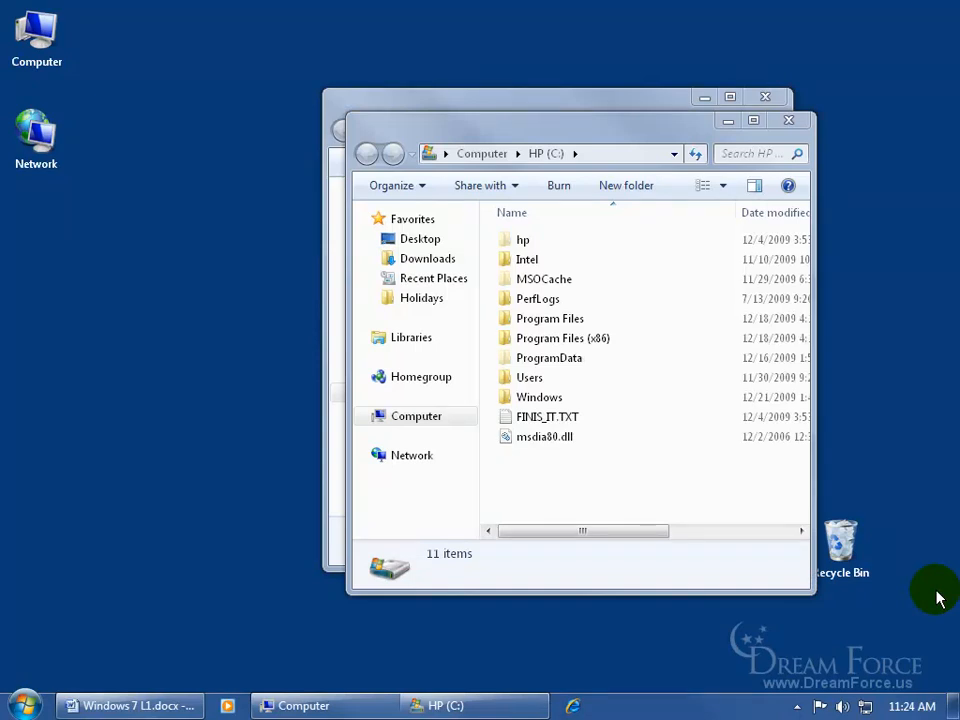
mouse_move(910, 524)
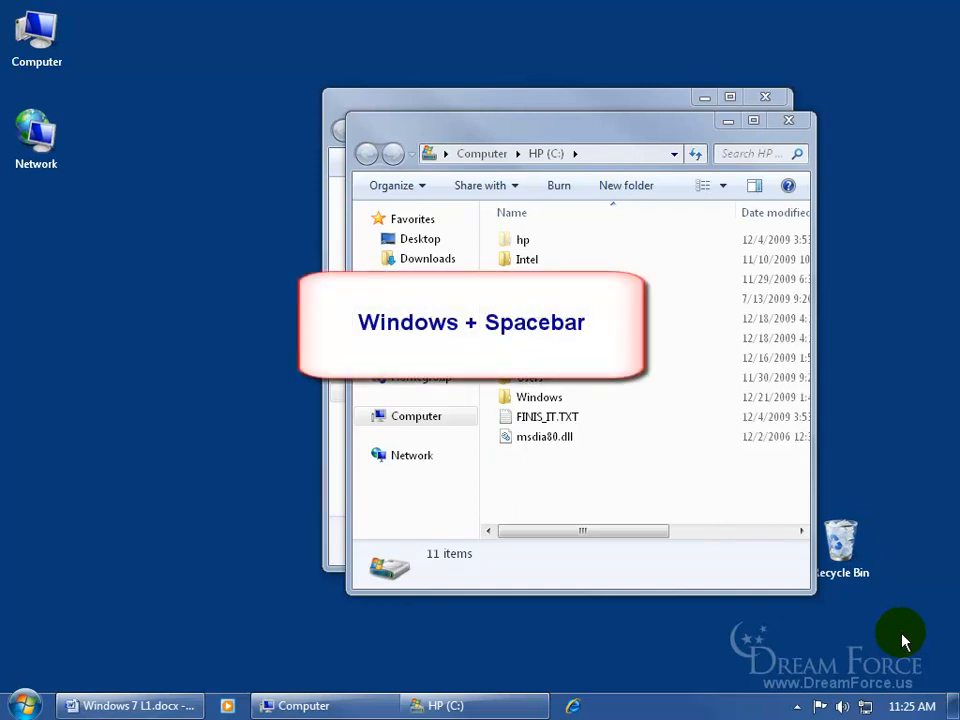
mouse_move(22, 704)
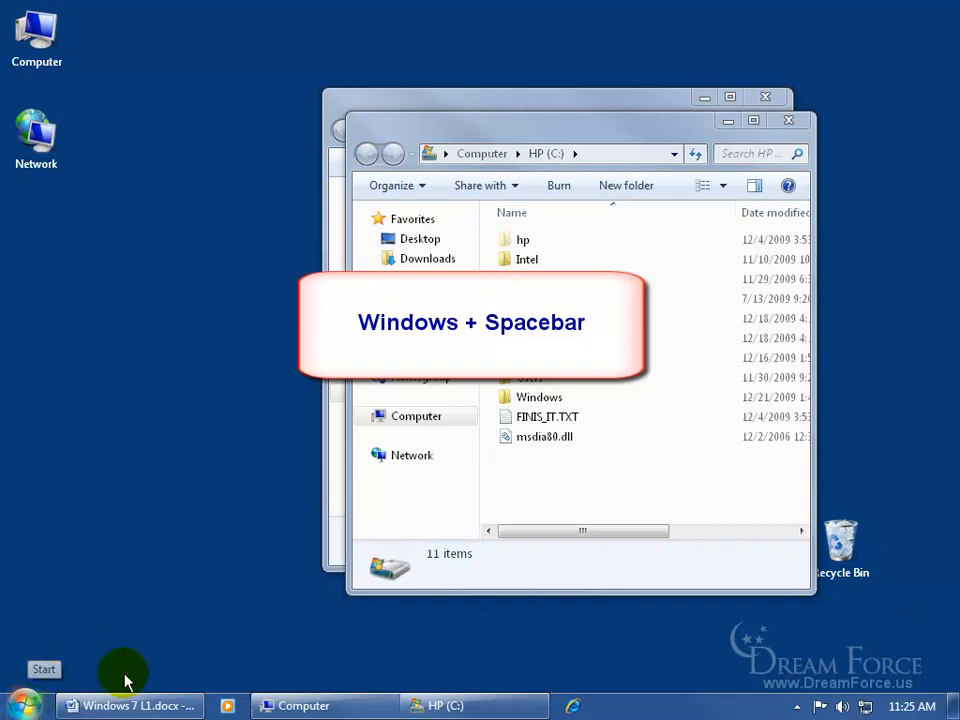
mouse_move(748, 640)
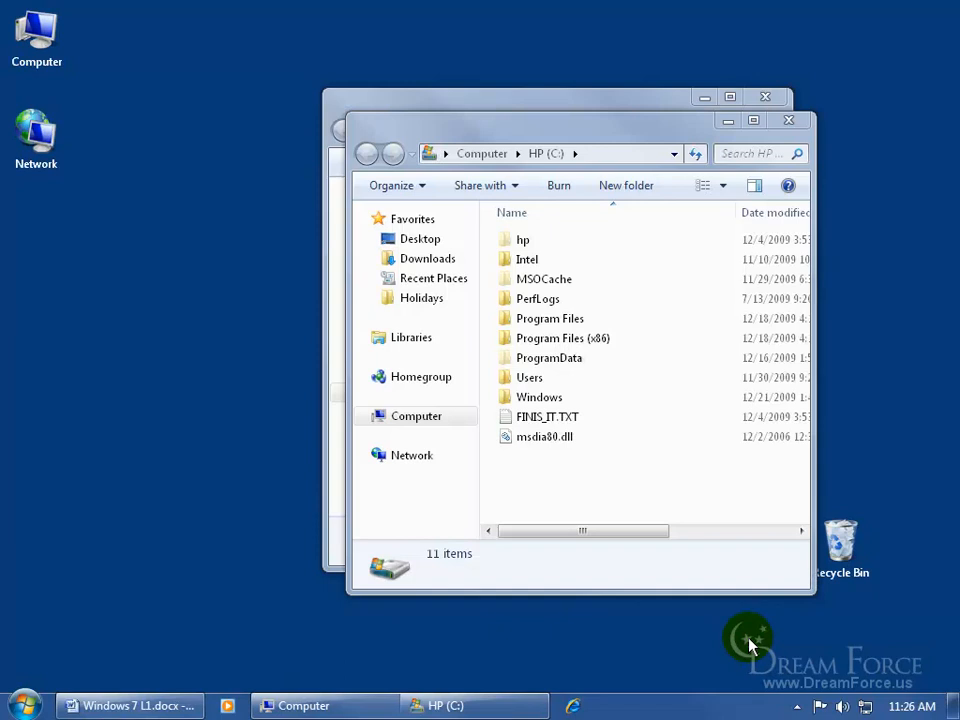
mouse_move(840, 644)
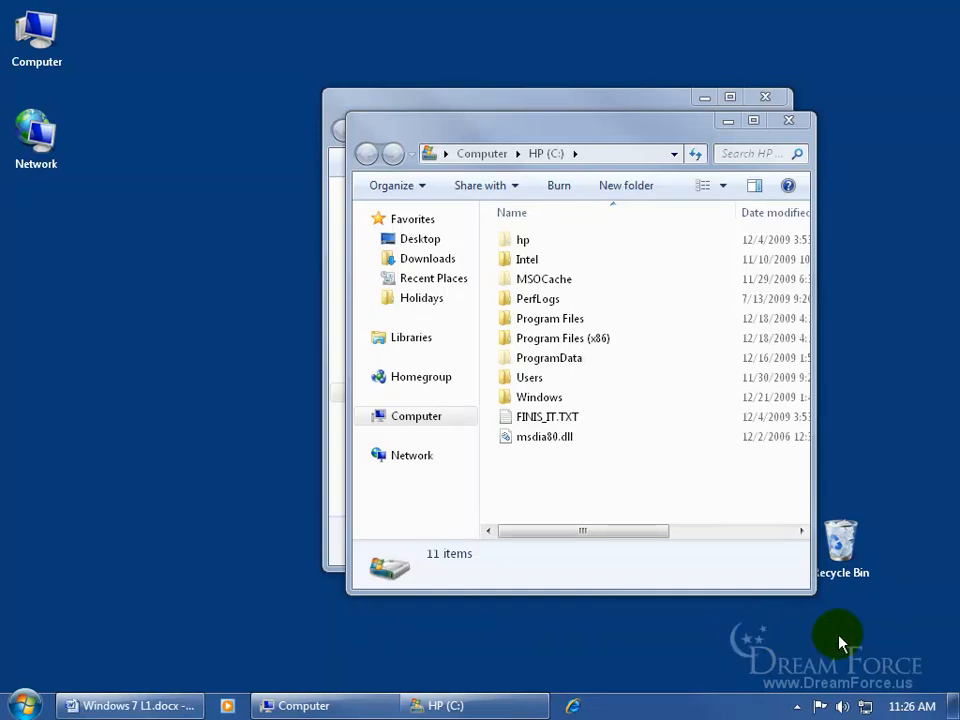
mouse_move(940, 676)
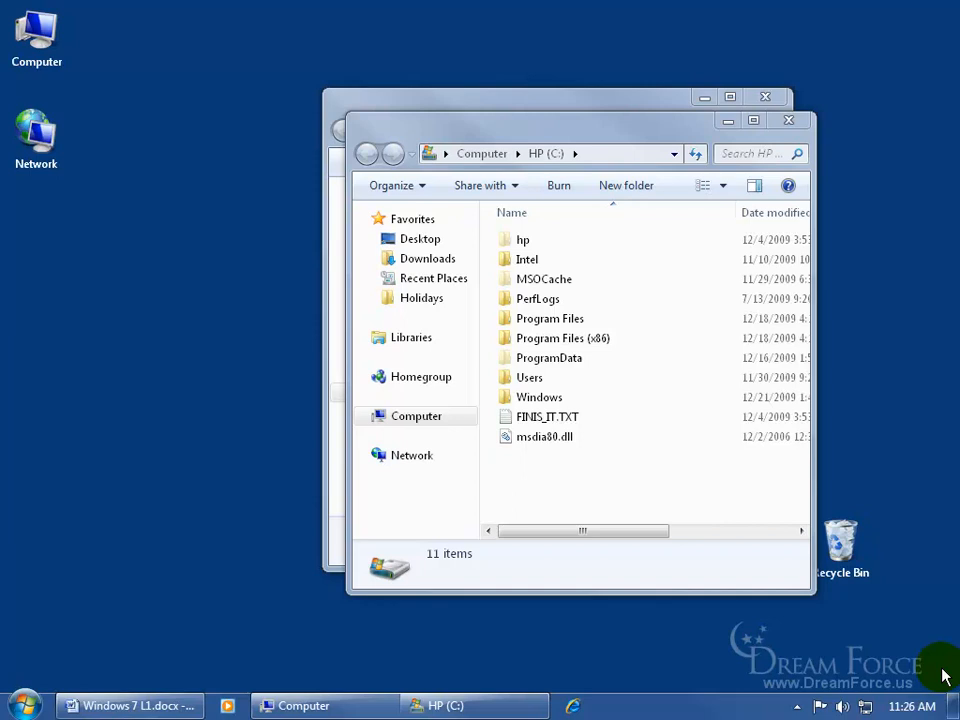
mouse_move(662, 700)
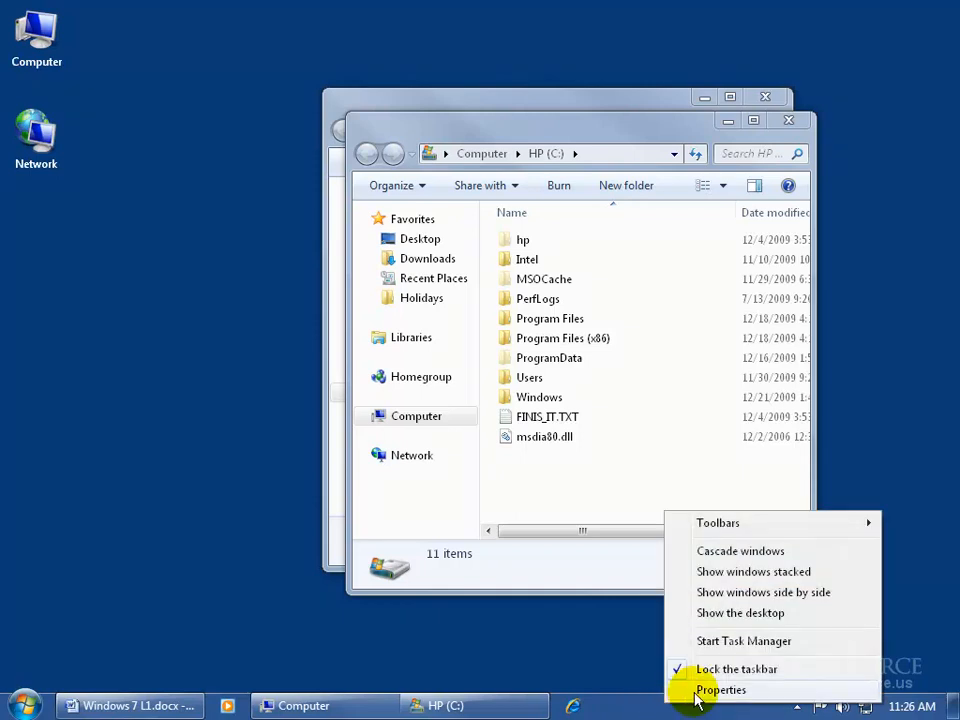
Step: Untick 'Use Aero Peek to preview the desktop' in Taskbar Properties and confirm with OK
left_click(720, 690)
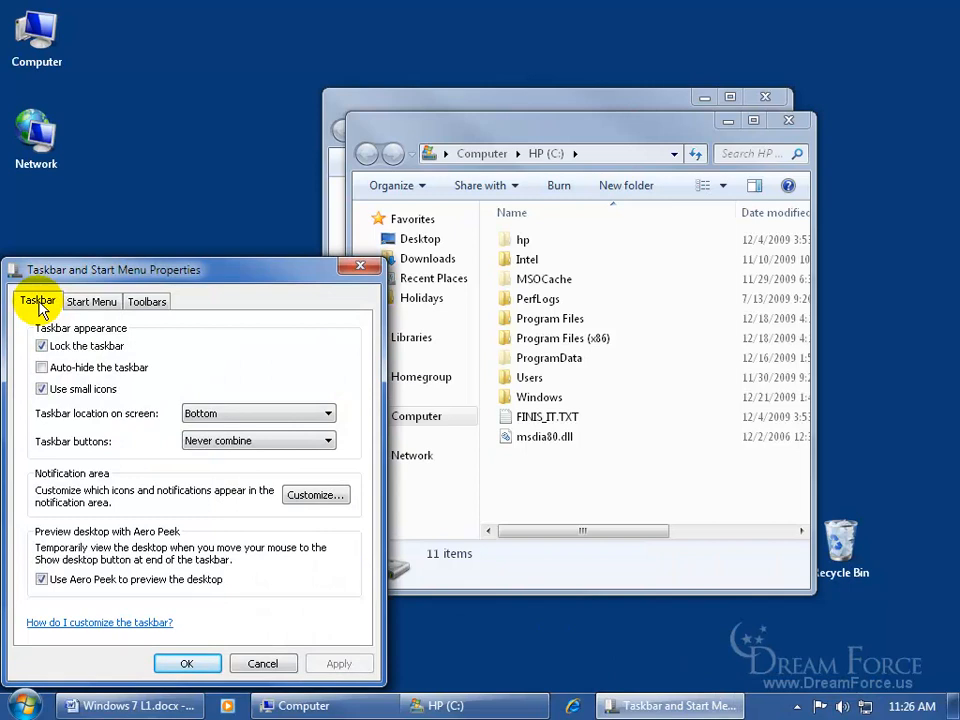
mouse_move(52, 600)
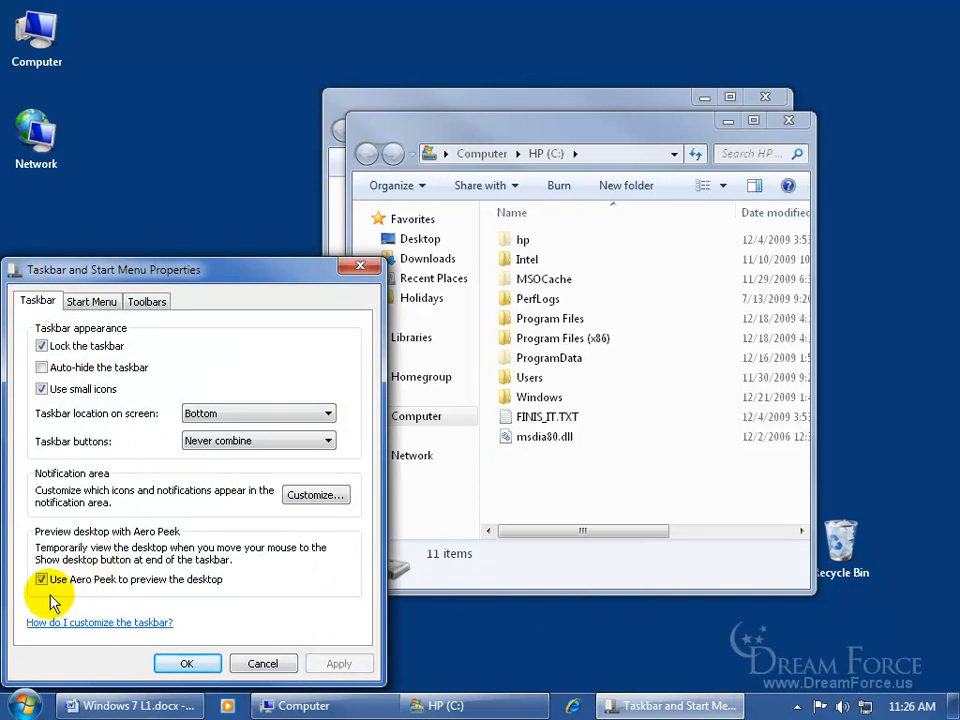
mouse_move(184, 604)
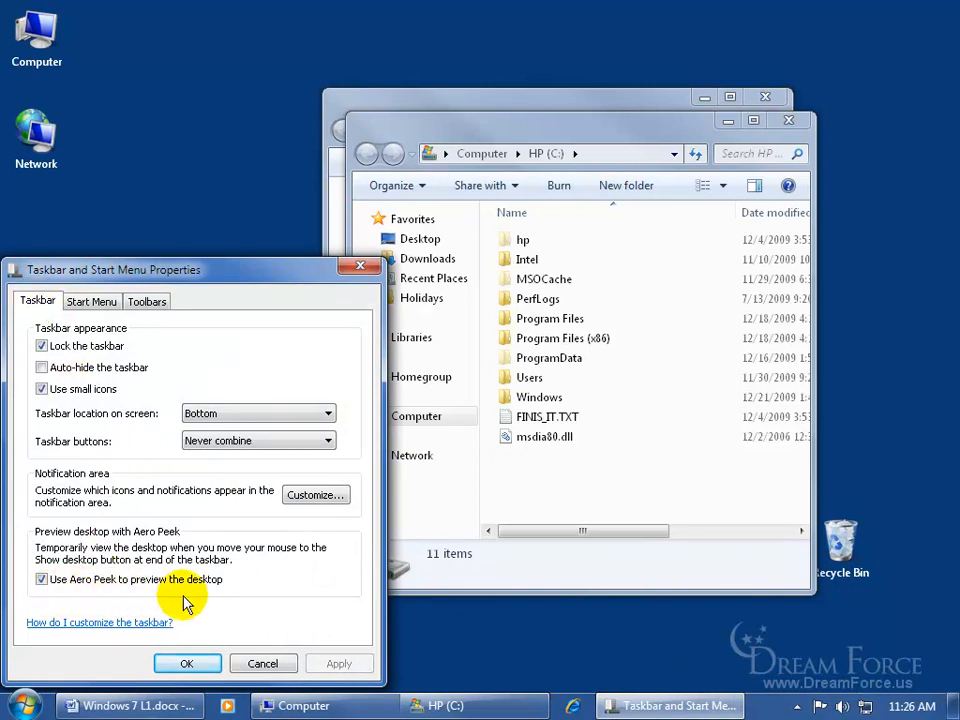
left_click(42, 580)
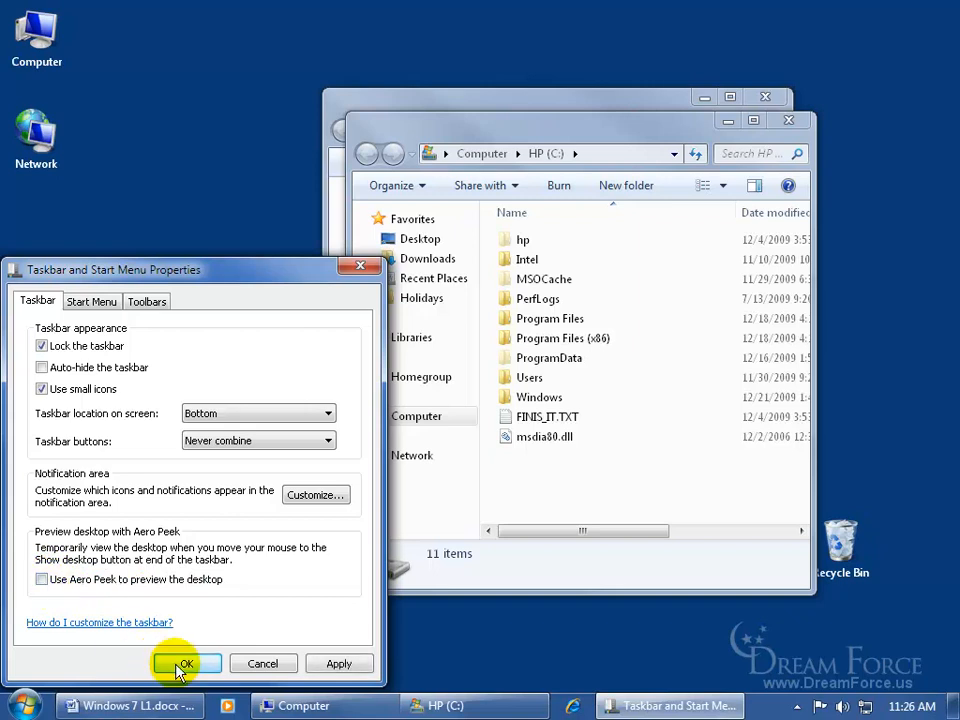
left_click(184, 664)
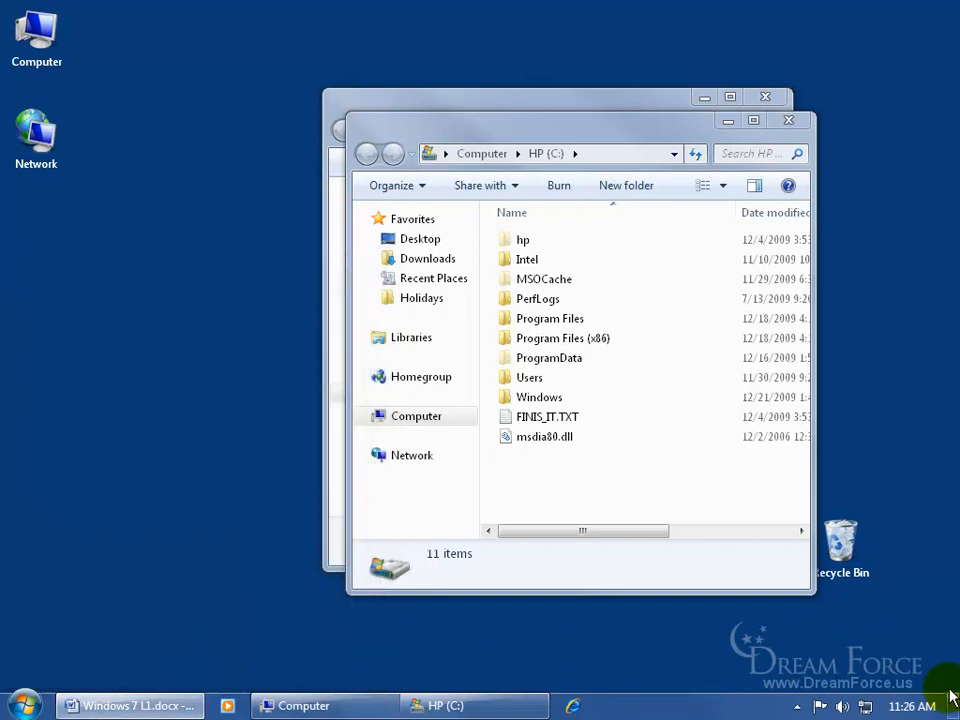
mouse_move(956, 690)
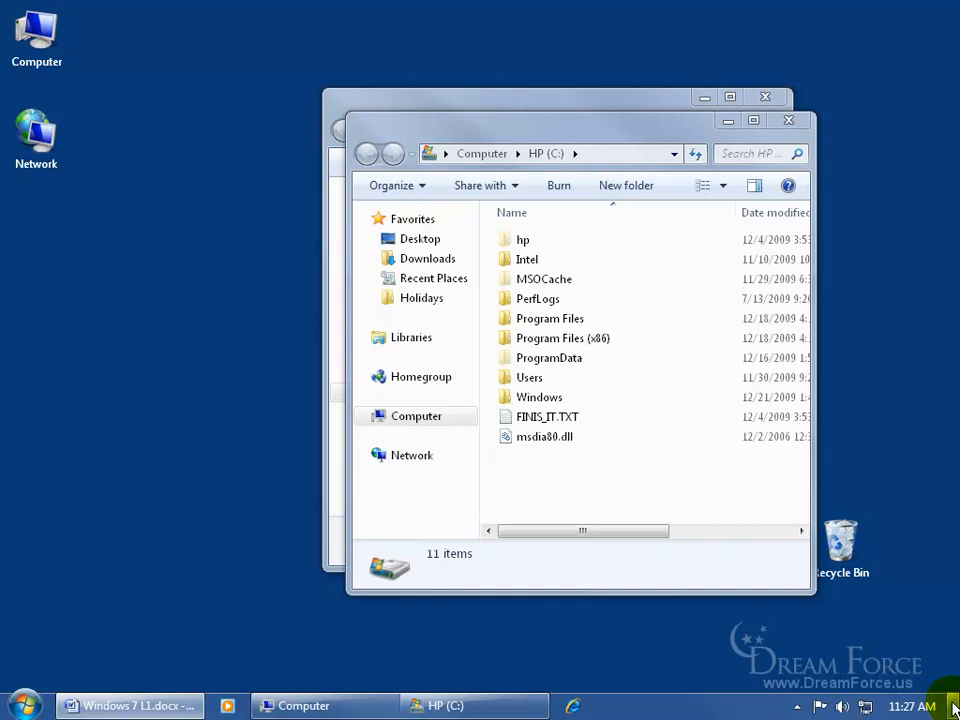
mouse_move(956, 706)
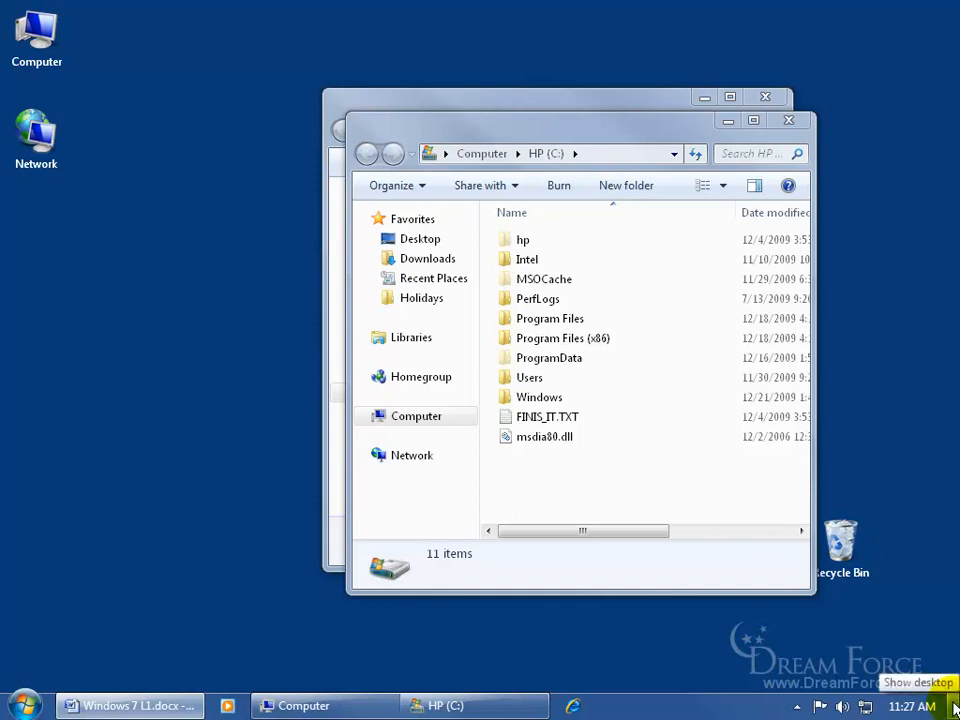
mouse_move(882, 404)
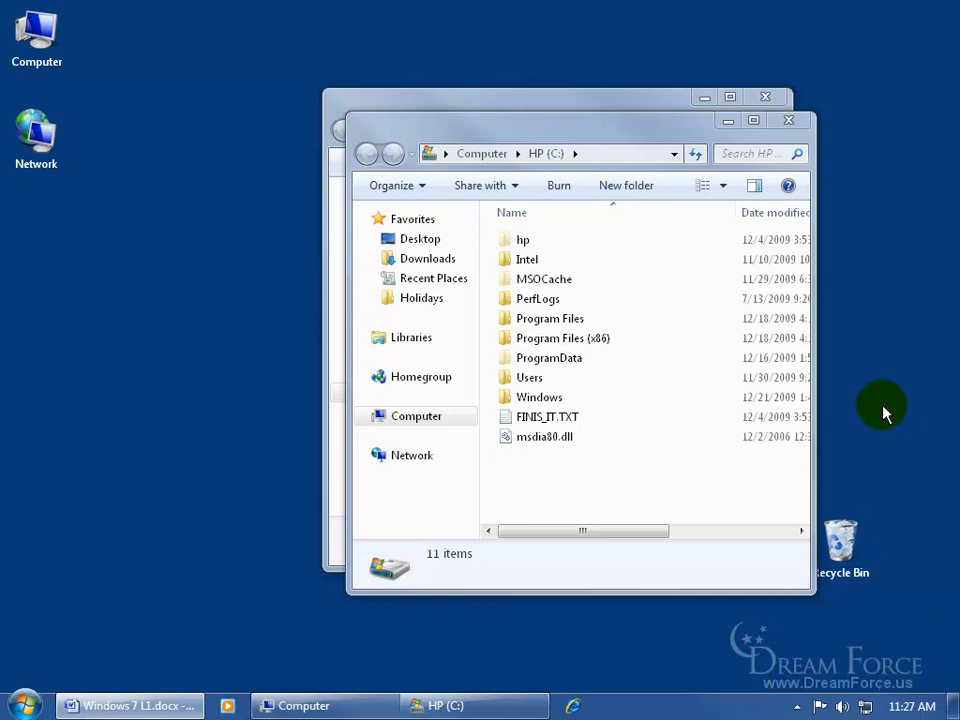
mouse_move(636, 690)
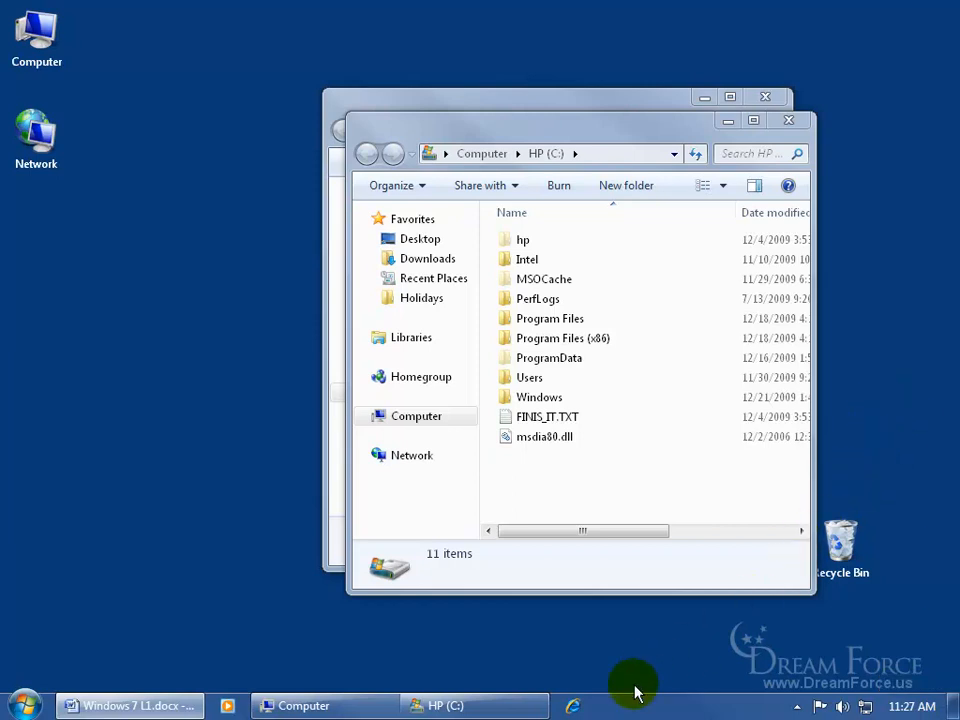
mouse_move(638, 644)
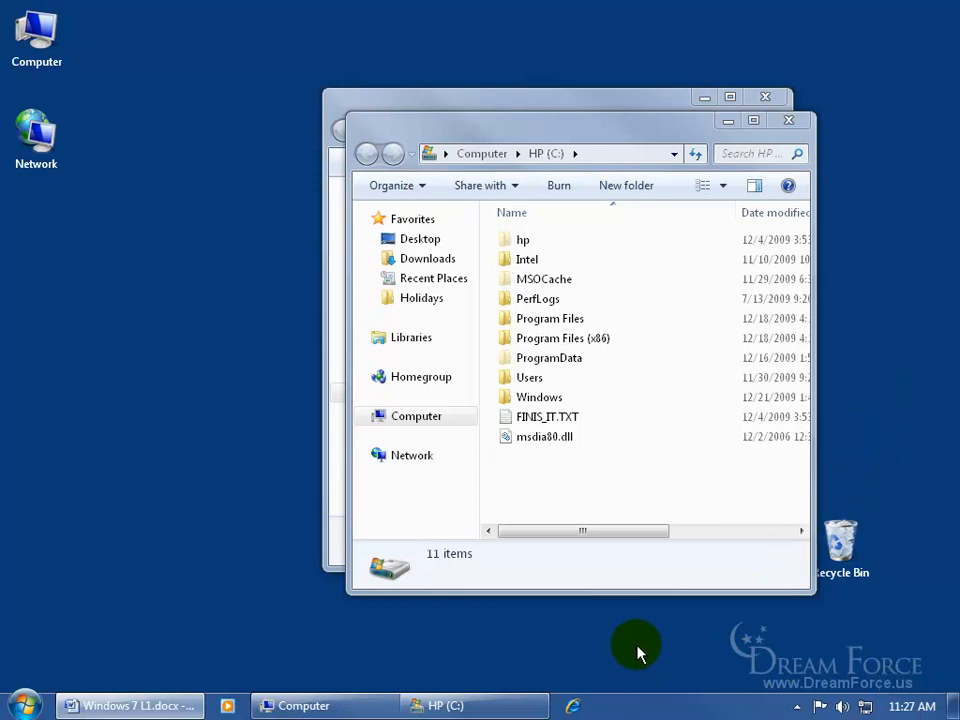
mouse_move(590, 608)
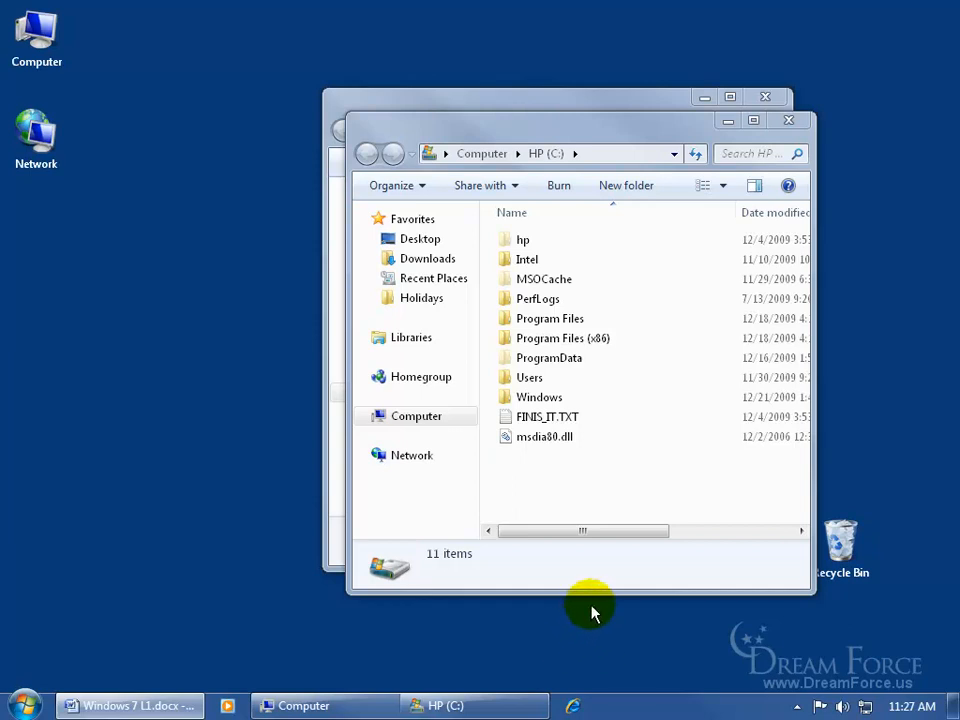
mouse_move(592, 676)
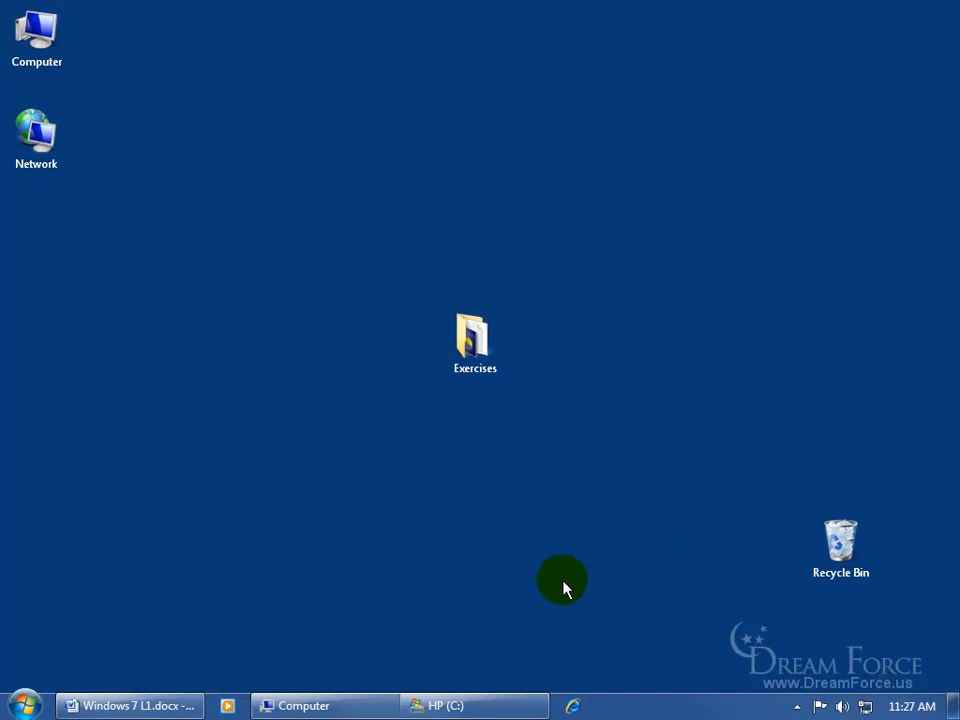
mouse_move(336, 670)
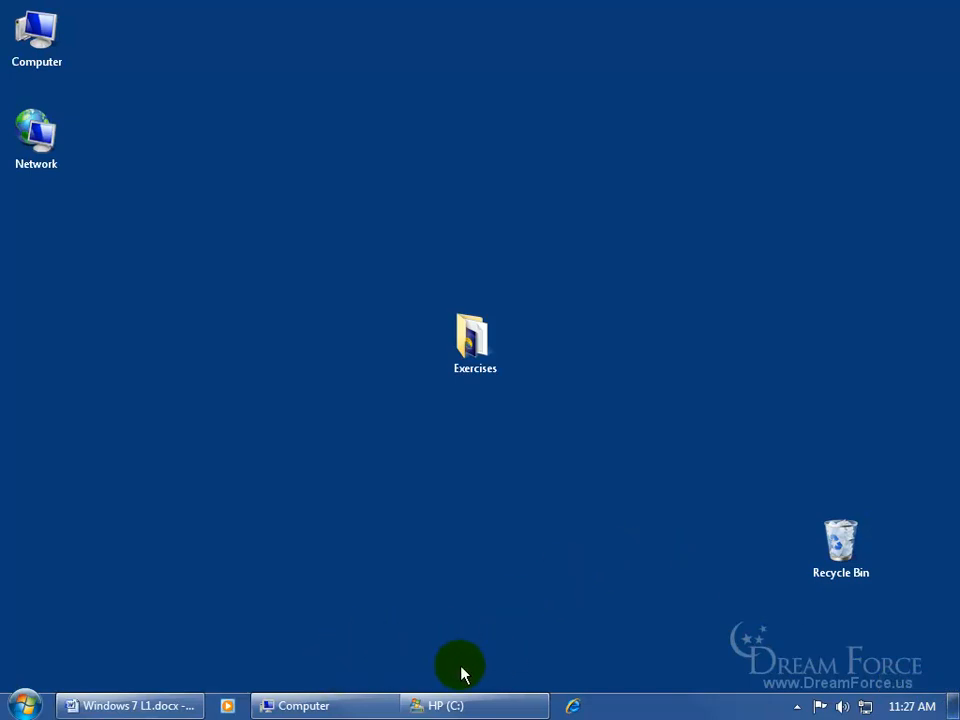
mouse_move(420, 236)
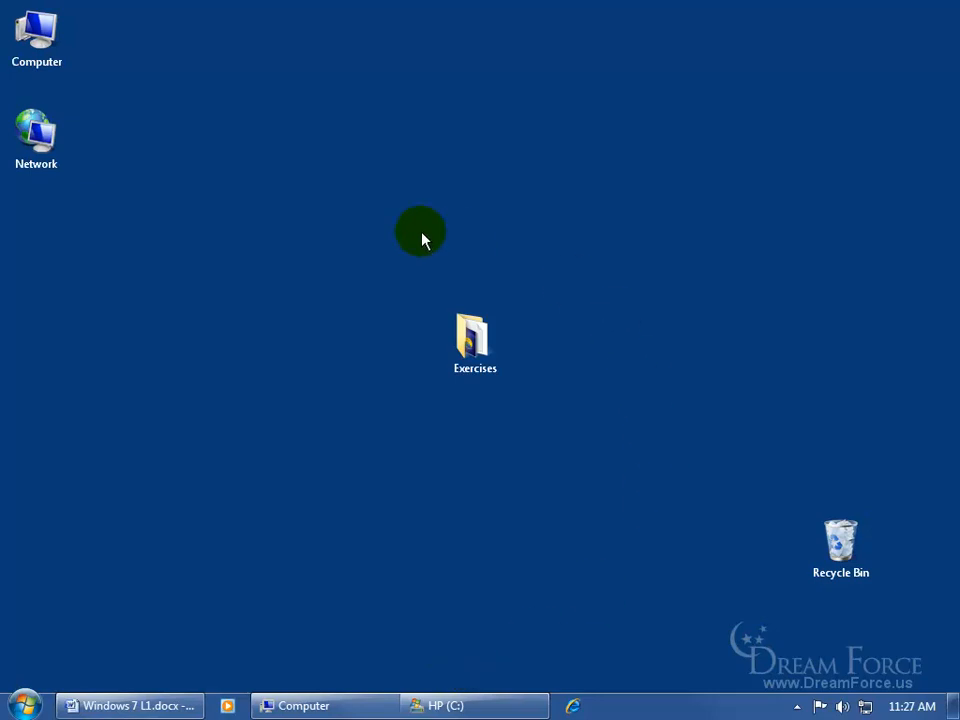
mouse_move(544, 352)
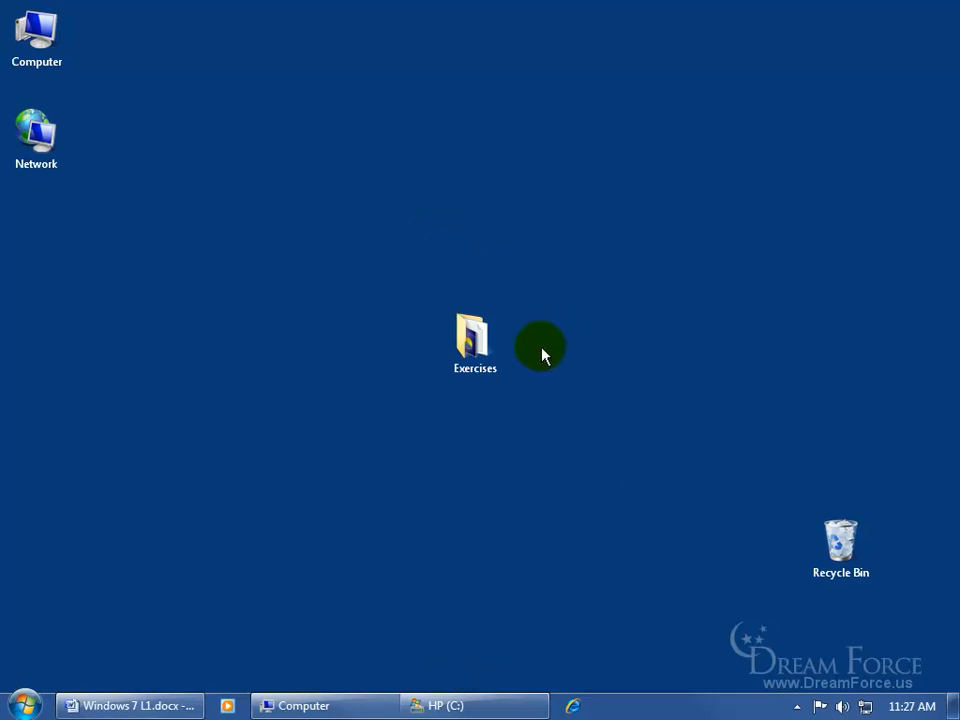
mouse_move(524, 520)
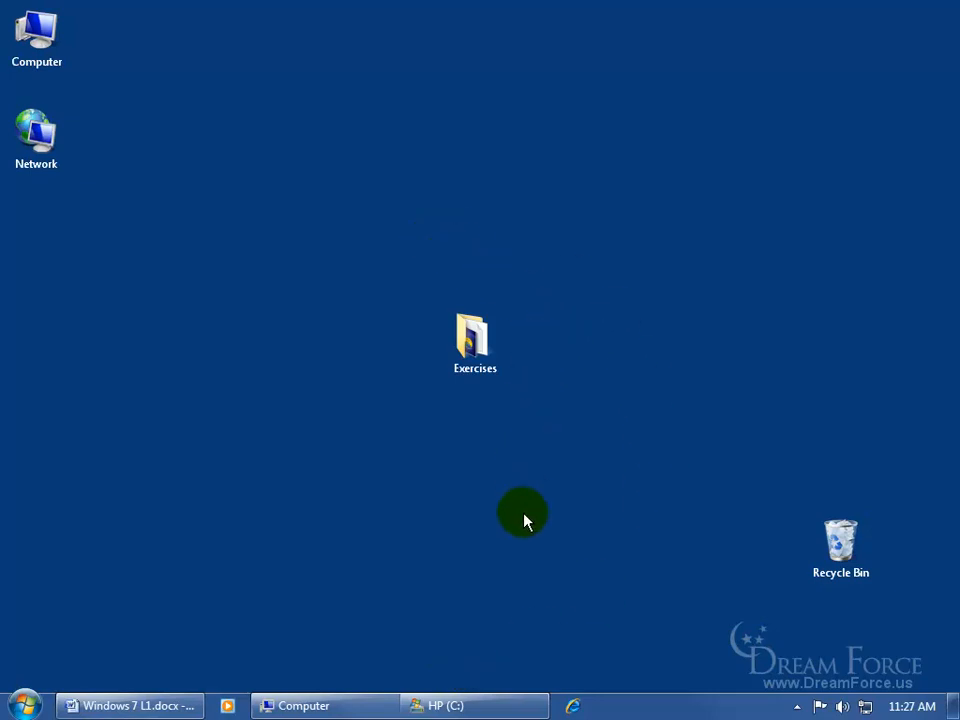
mouse_move(504, 576)
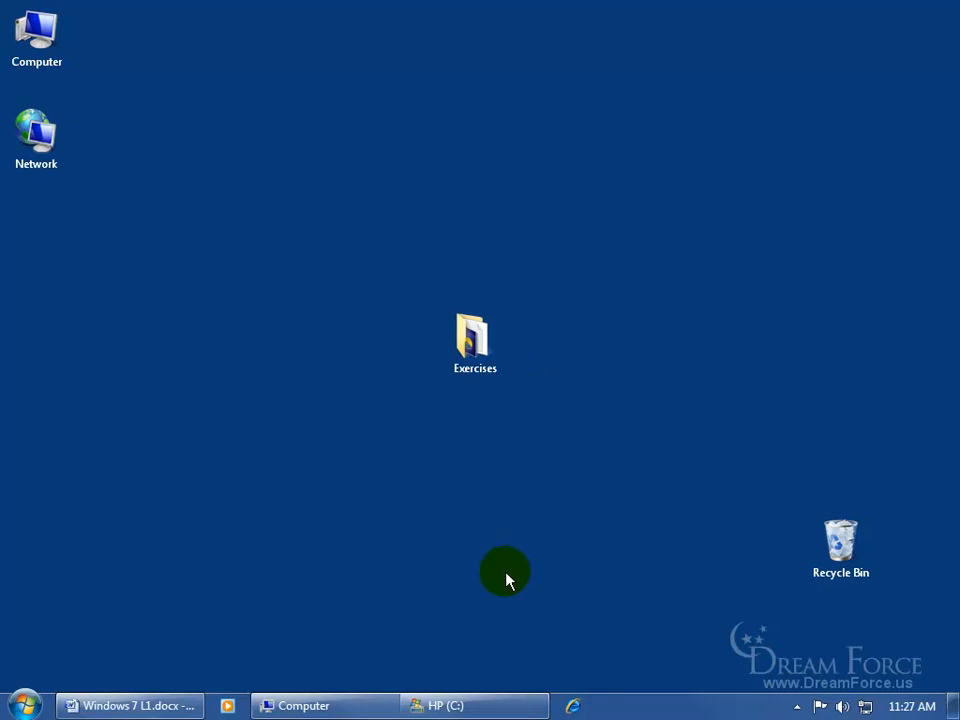
mouse_move(604, 636)
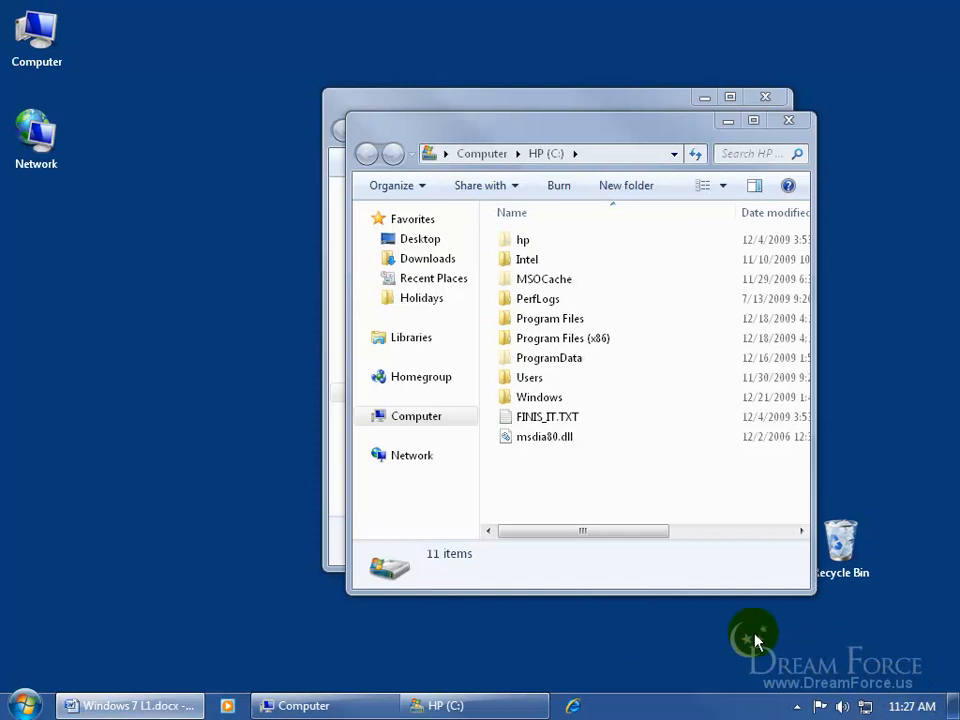
mouse_move(616, 624)
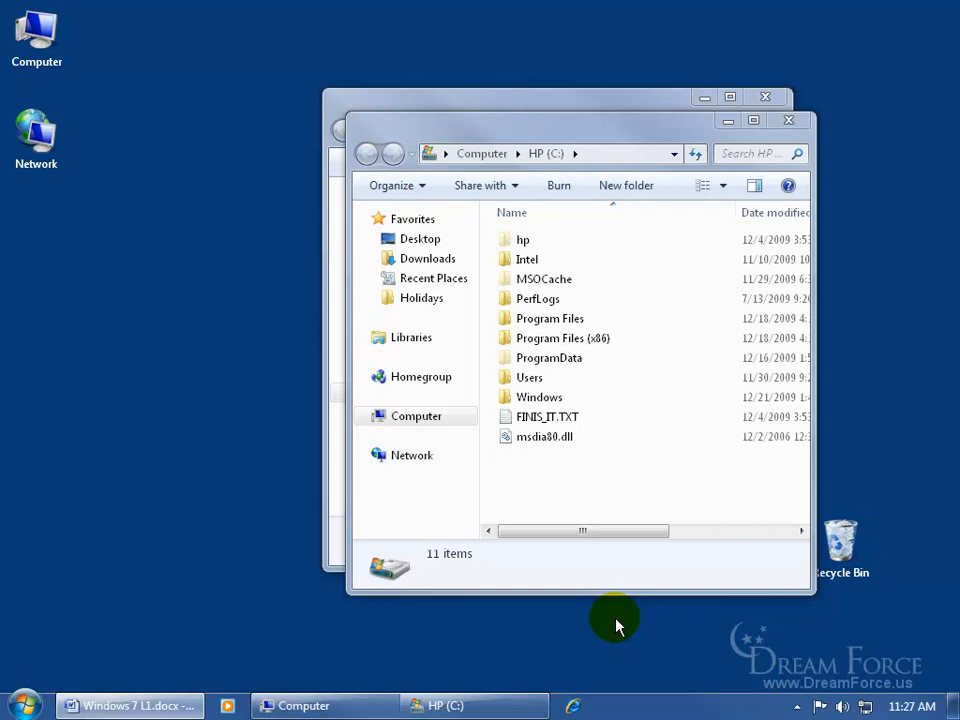
mouse_move(910, 668)
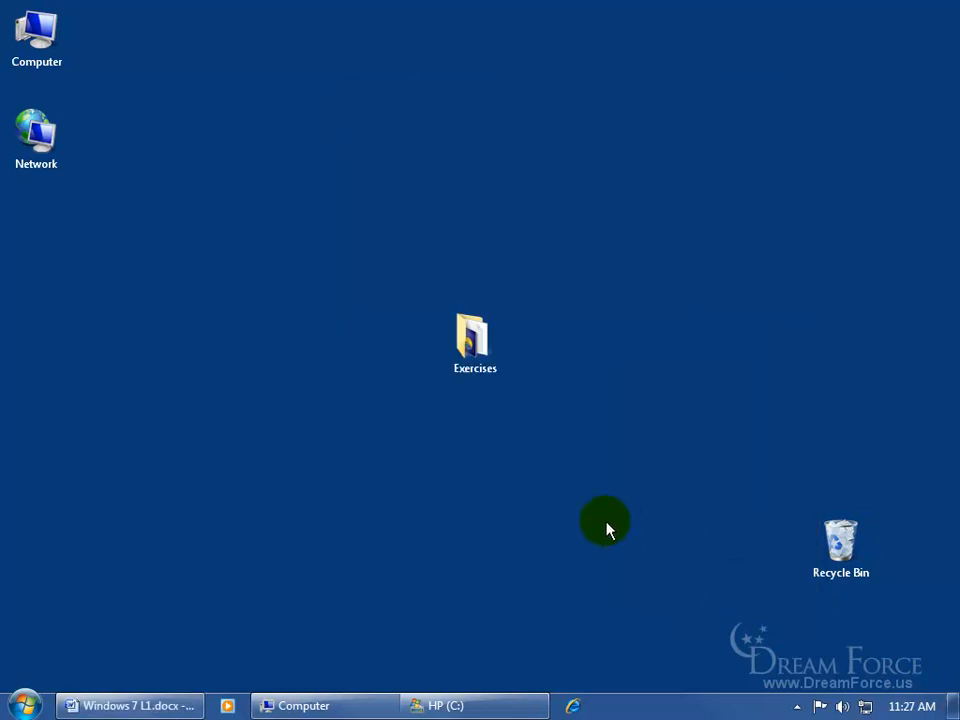
mouse_move(460, 640)
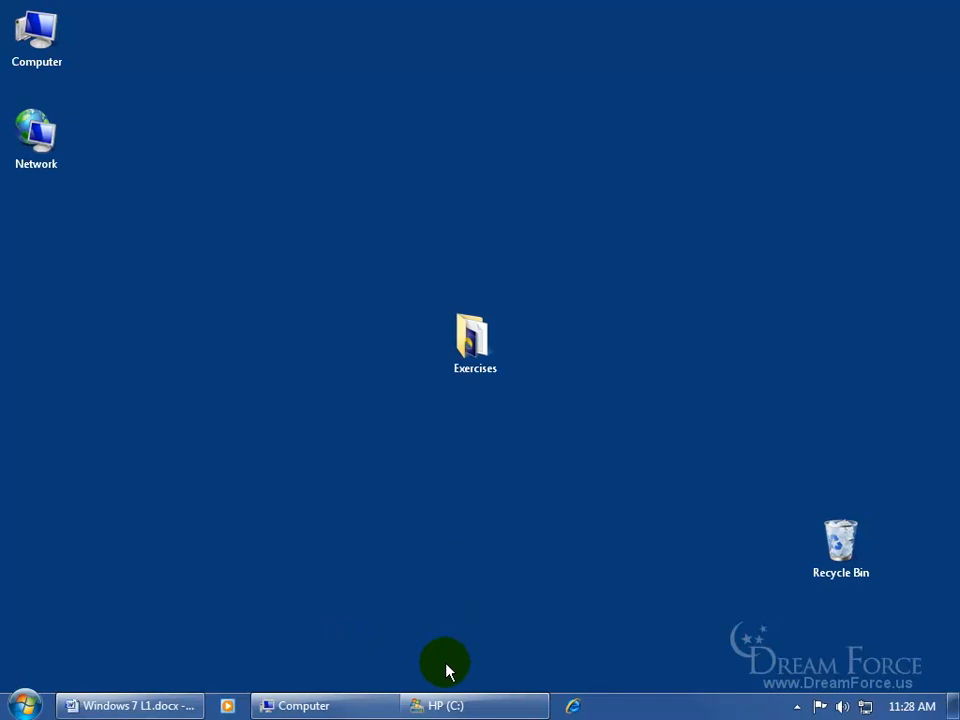
Step: Open the Exercises folder, hide all windows with Show desktop, then bring them back
double_click(474, 340)
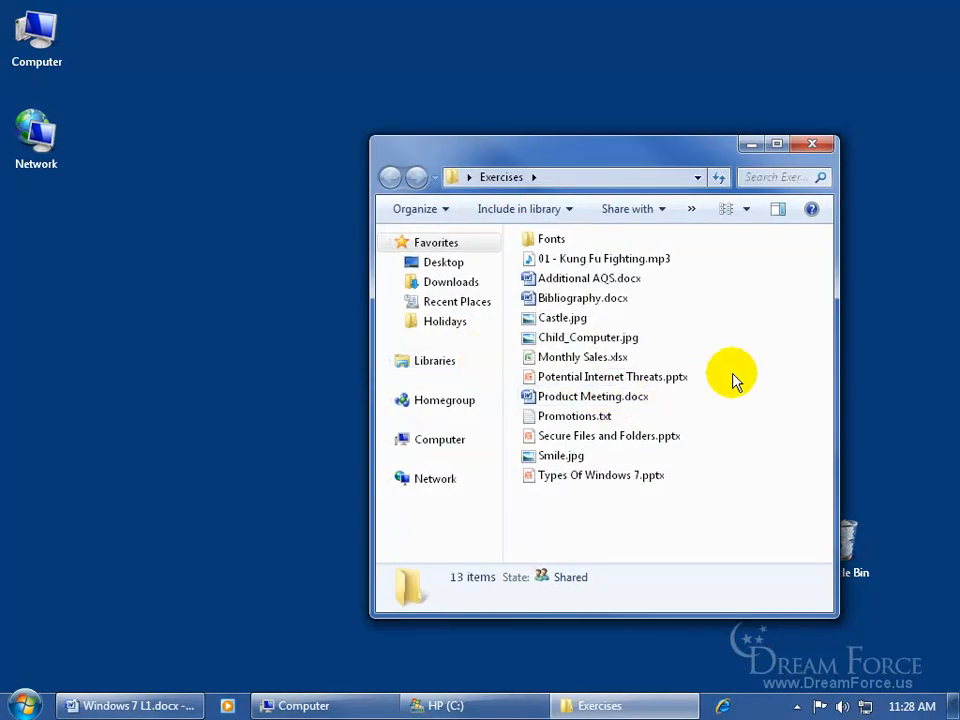
mouse_move(956, 708)
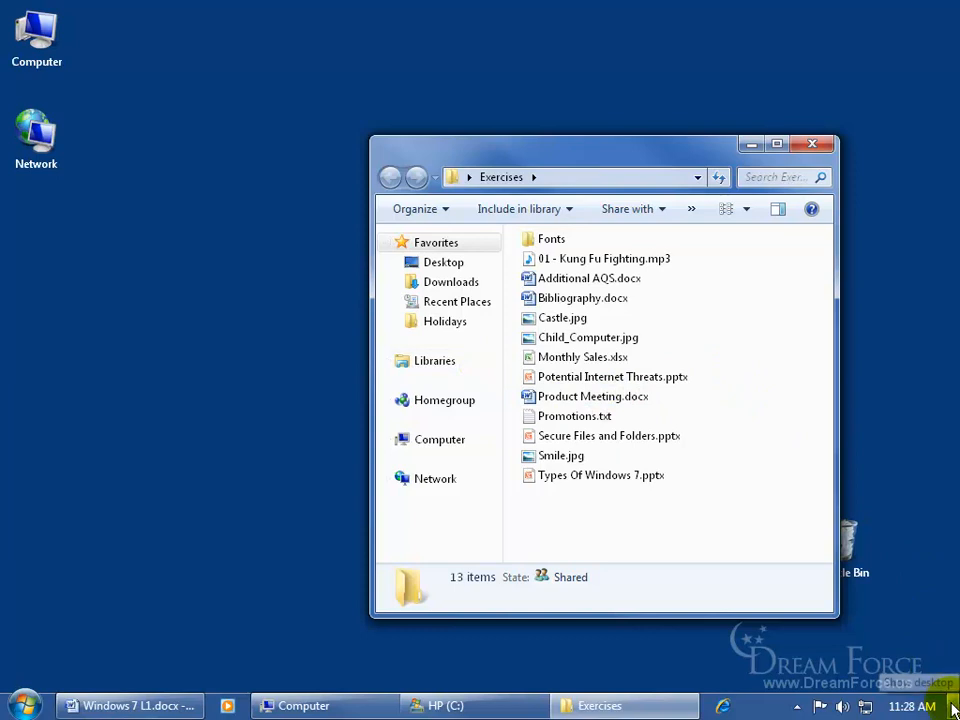
left_click(954, 704)
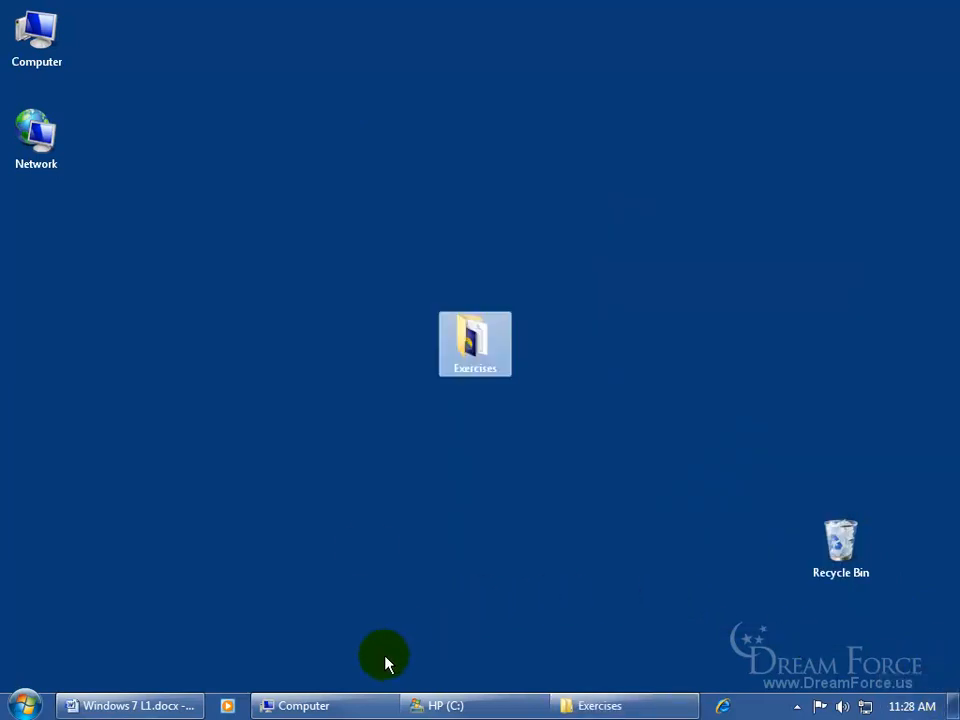
mouse_move(530, 414)
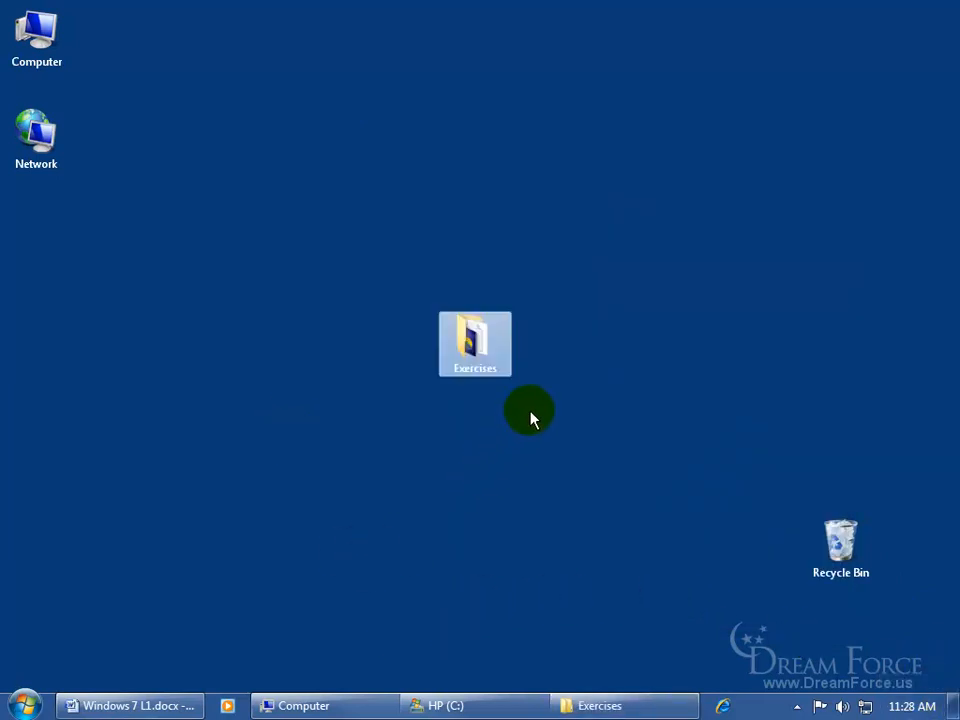
mouse_move(656, 638)
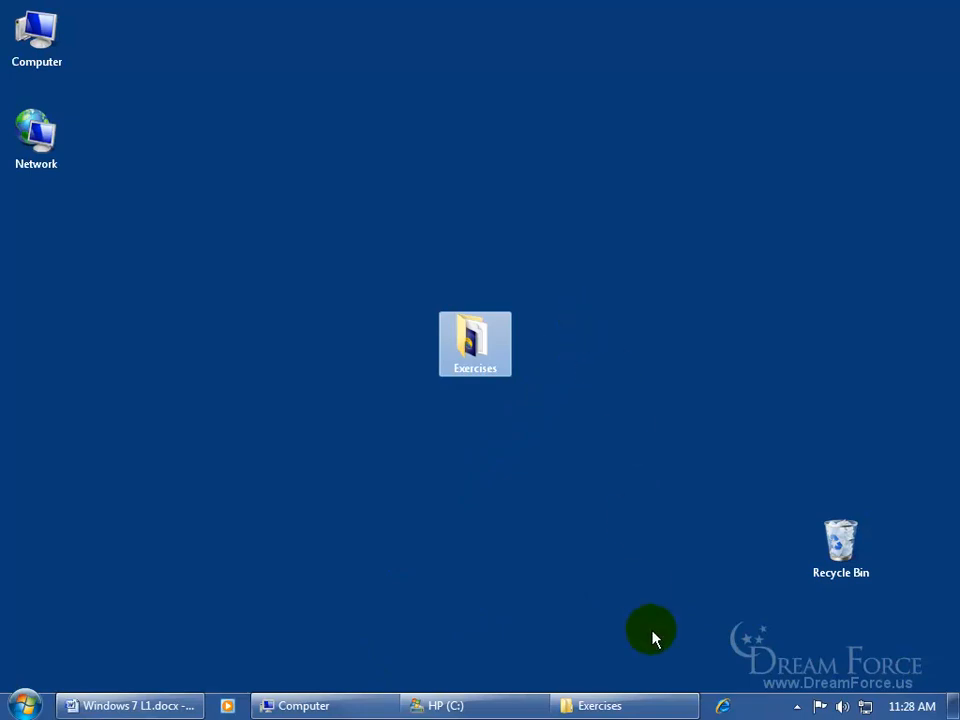
double_click(476, 344)
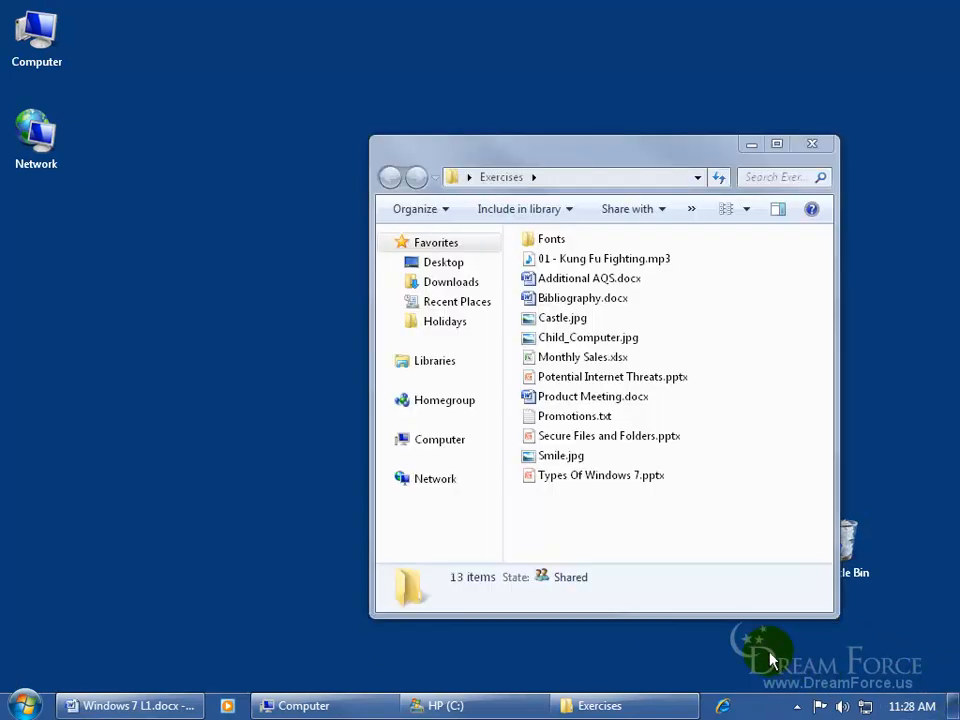
mouse_move(552, 564)
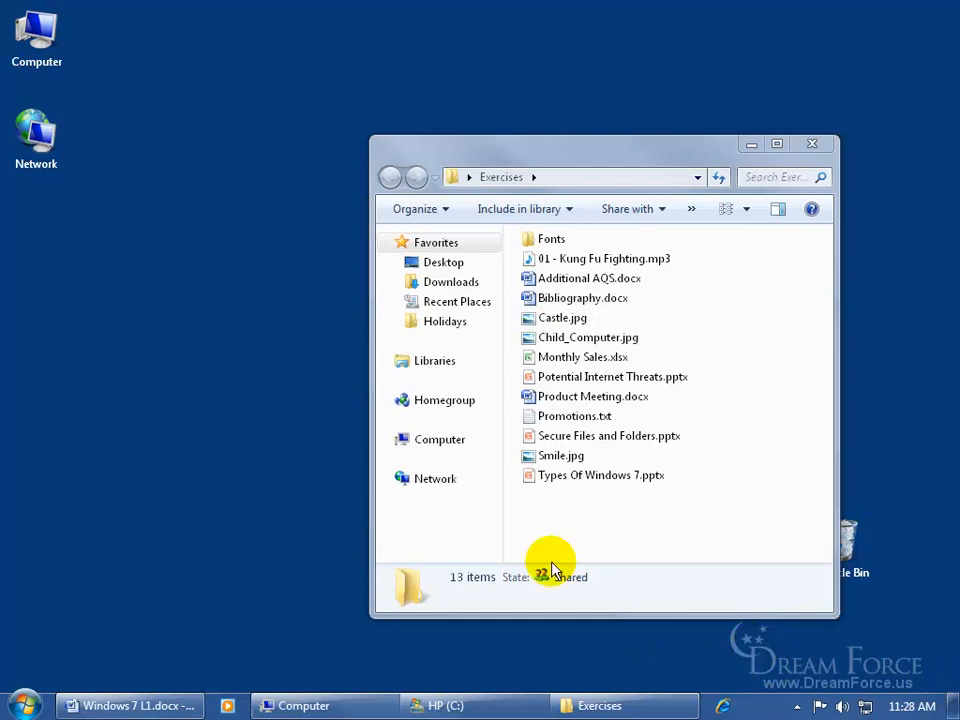
mouse_move(496, 148)
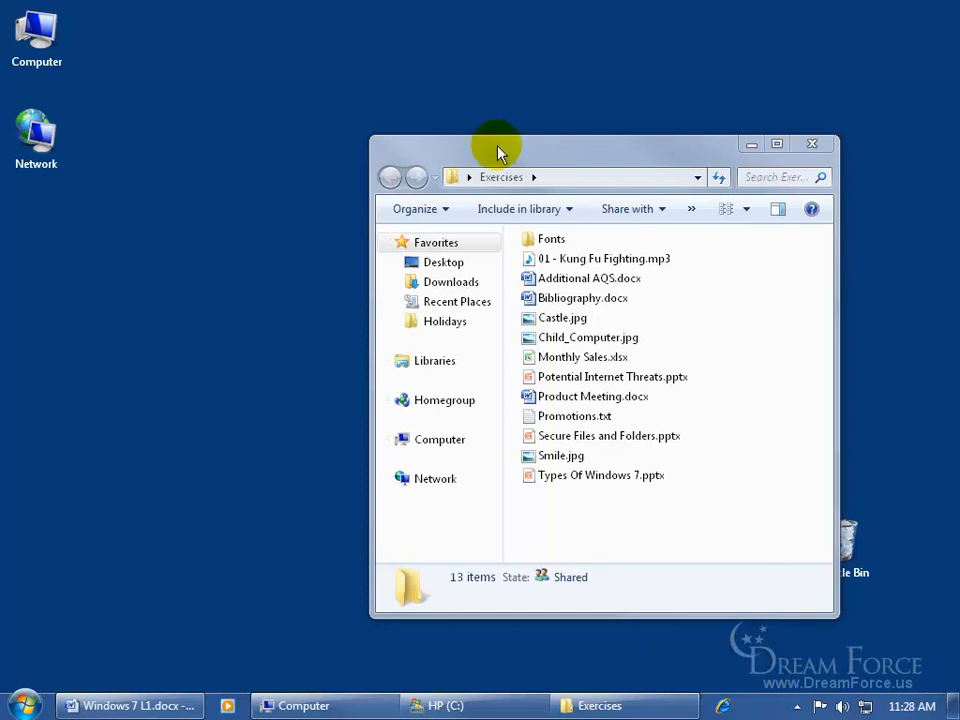
mouse_move(920, 650)
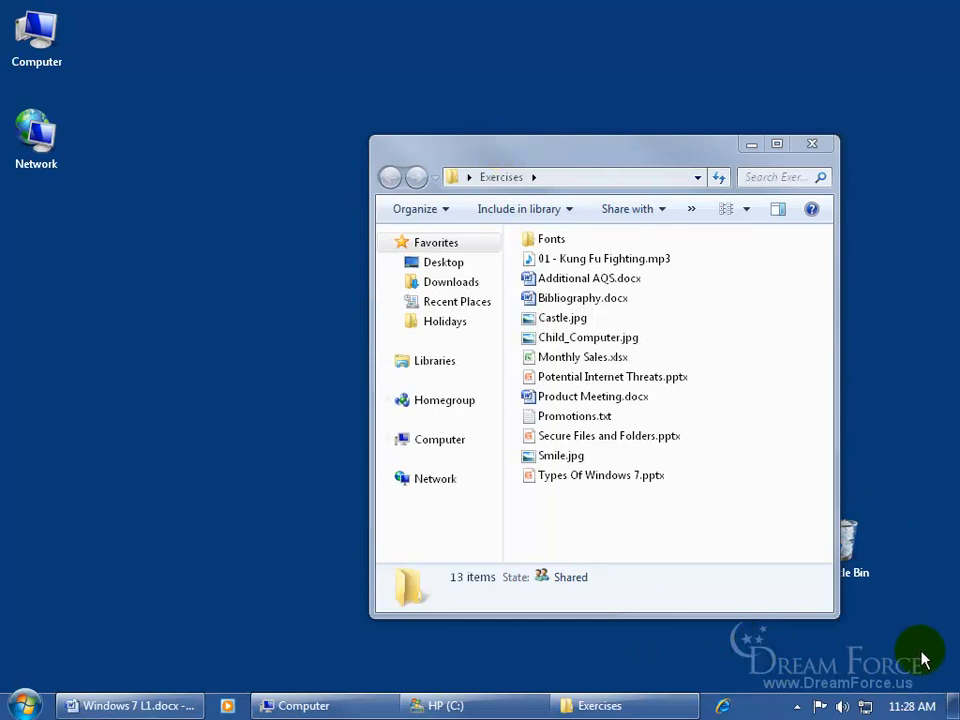
mouse_move(950, 680)
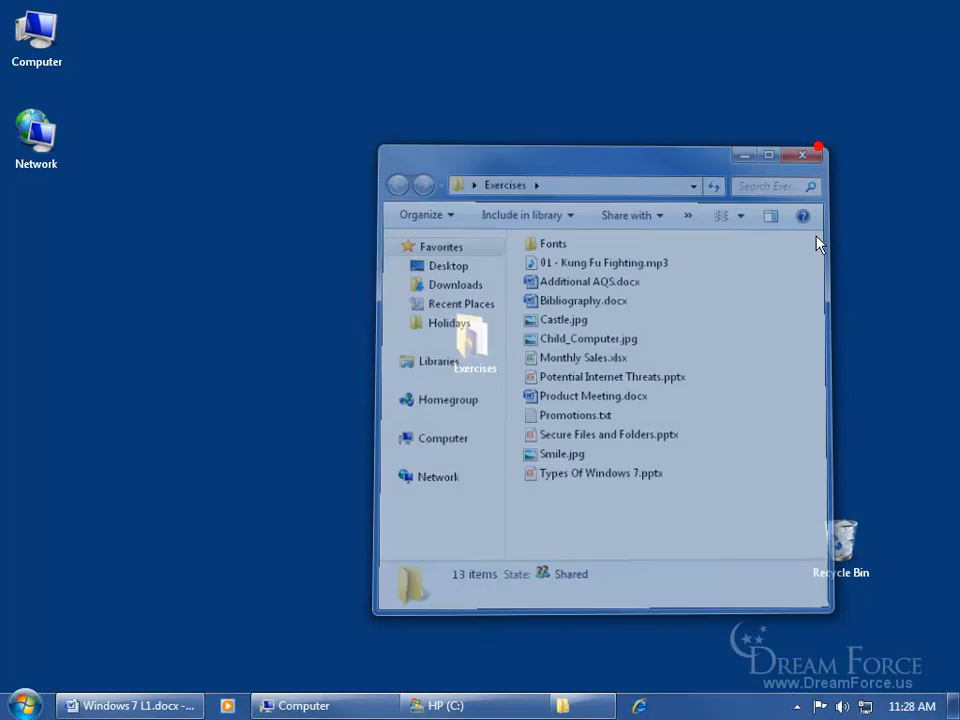
Step: Close the Exercises Explorer window, leaving Computer and HP (C:) on the desktop
left_click(802, 154)
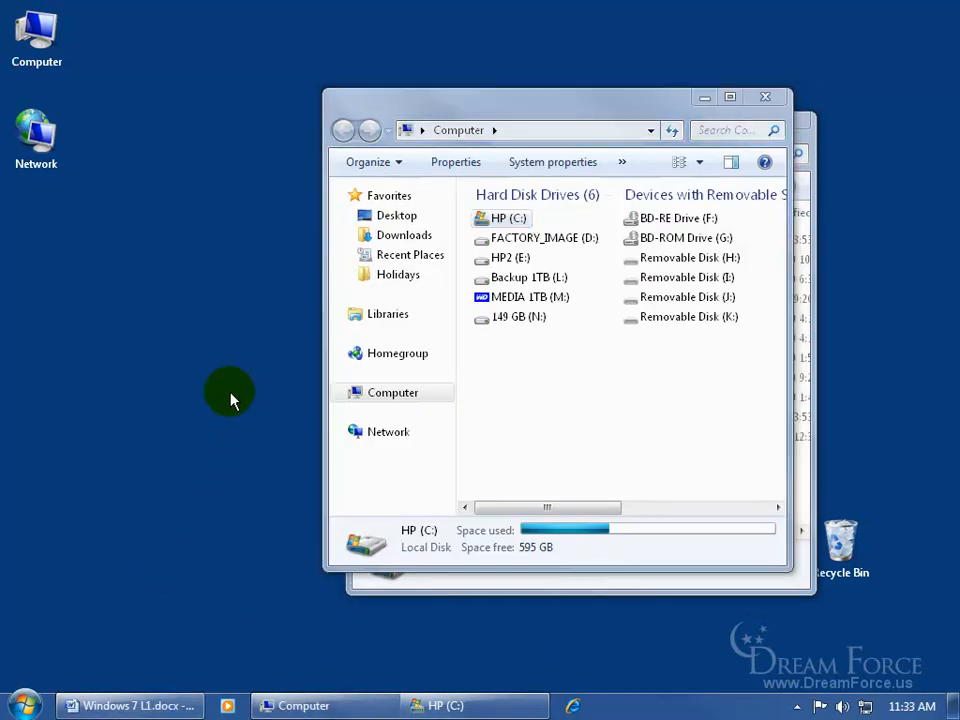
mouse_move(922, 666)
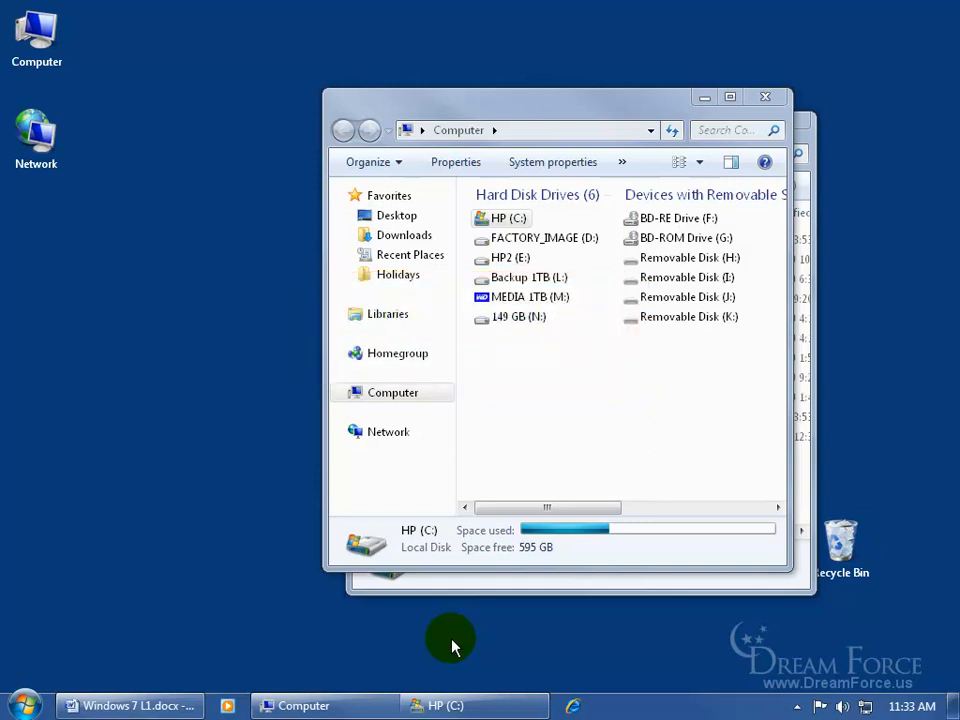
mouse_move(236, 284)
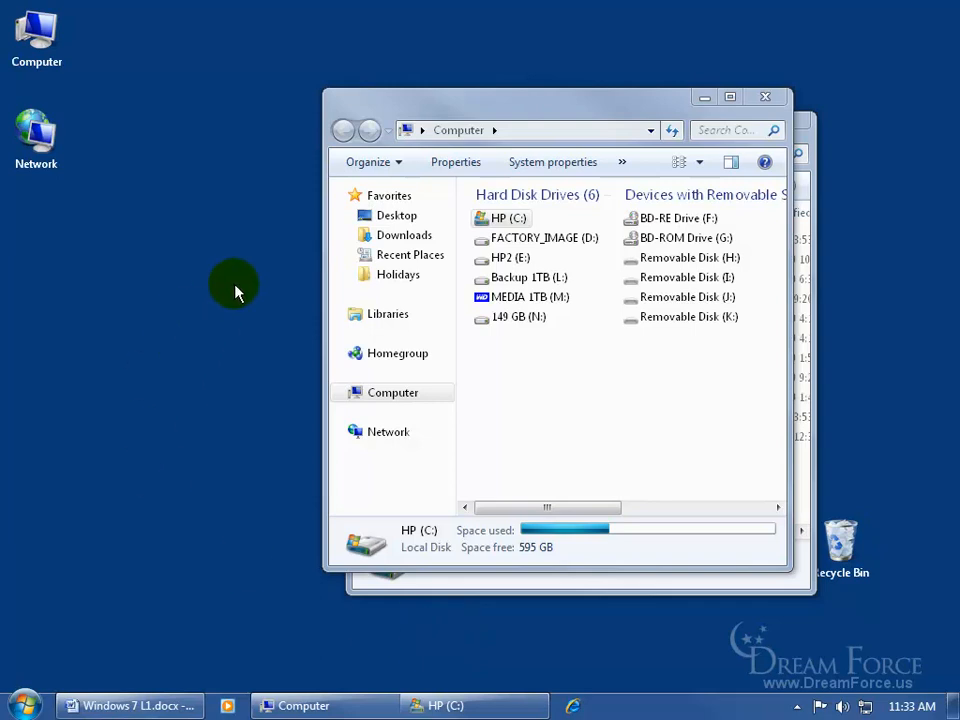
mouse_move(238, 268)
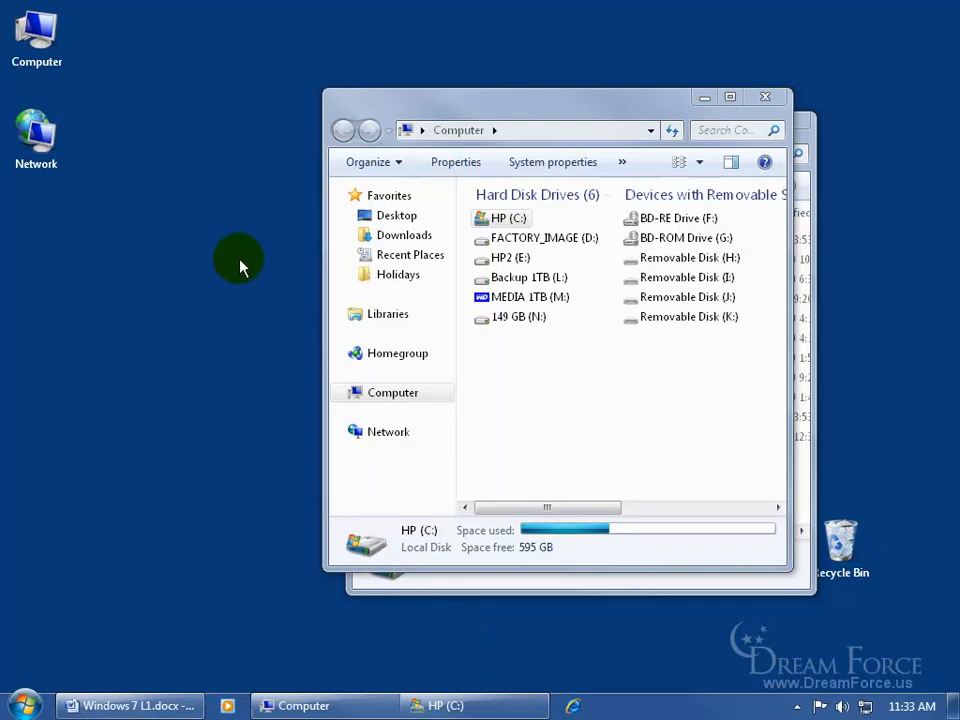
mouse_move(270, 216)
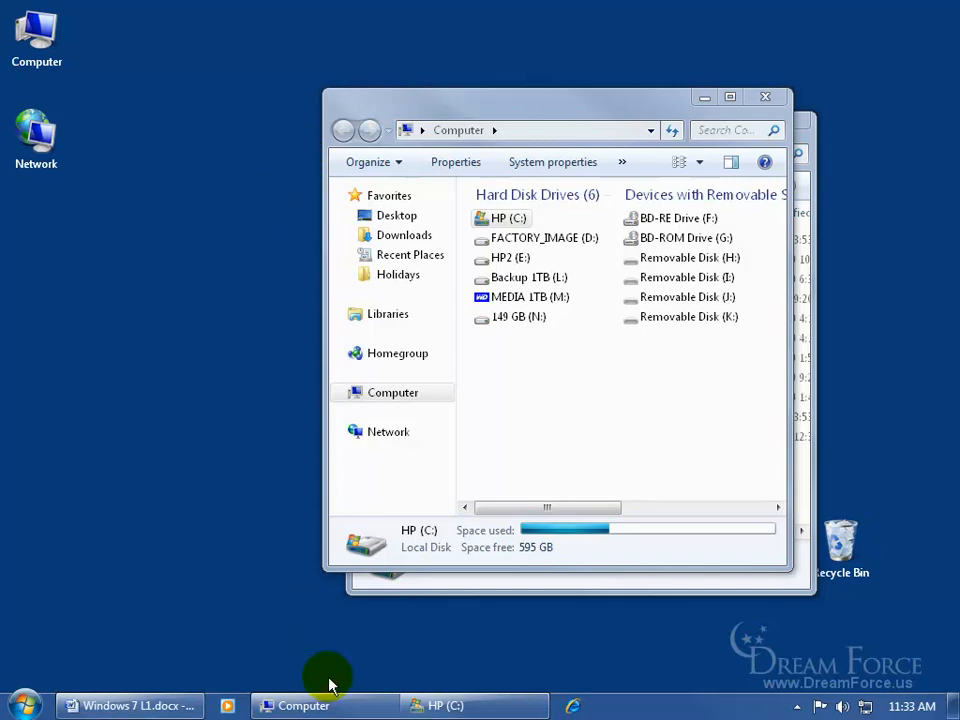
mouse_move(462, 680)
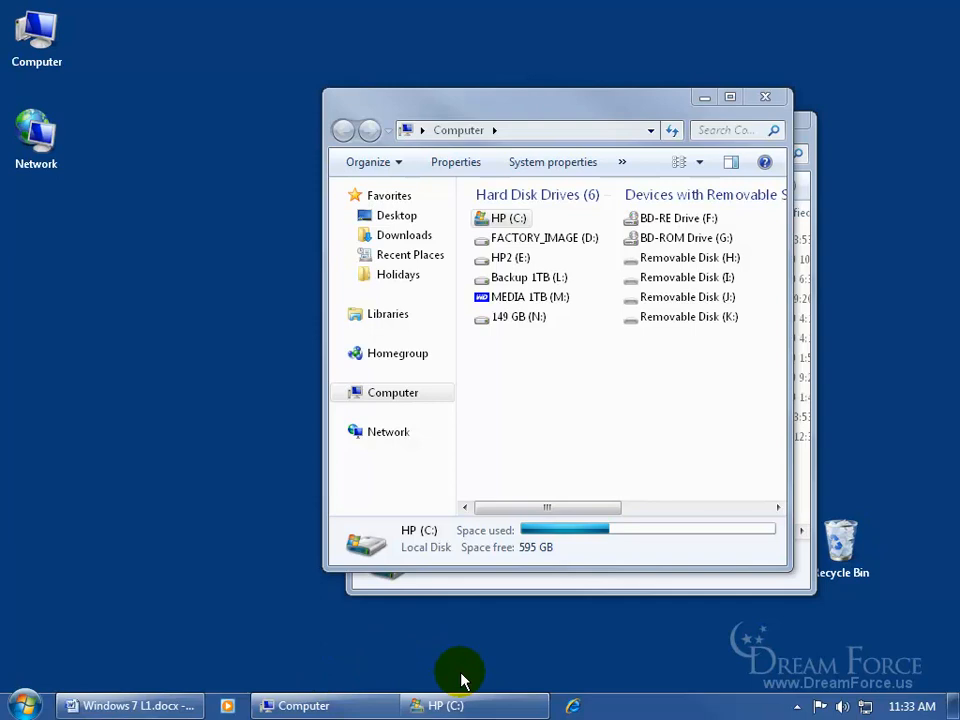
mouse_move(308, 596)
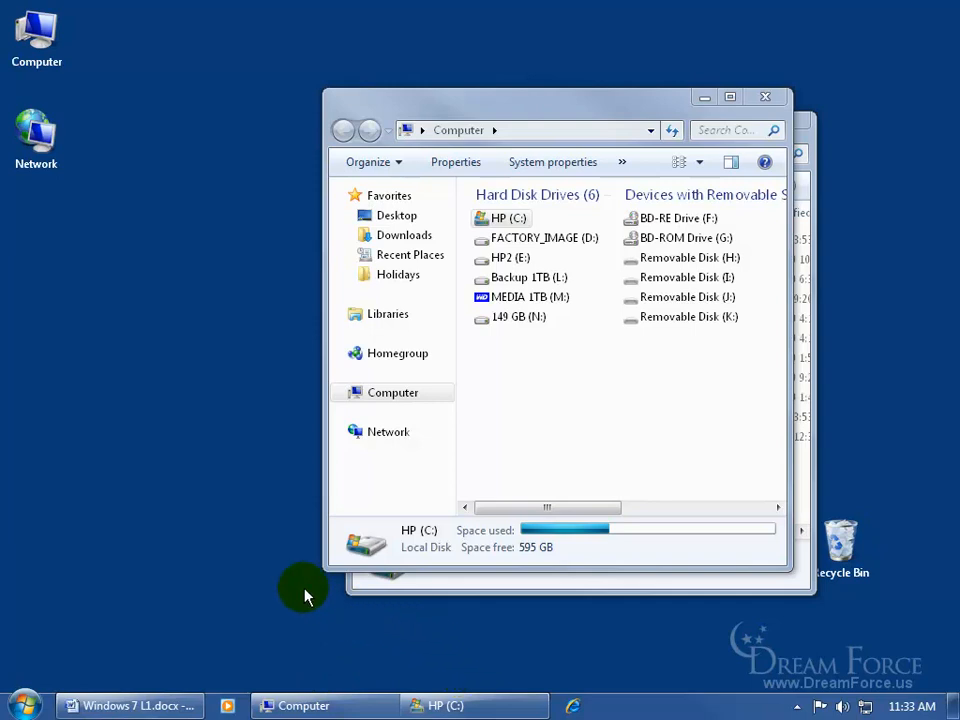
mouse_move(456, 704)
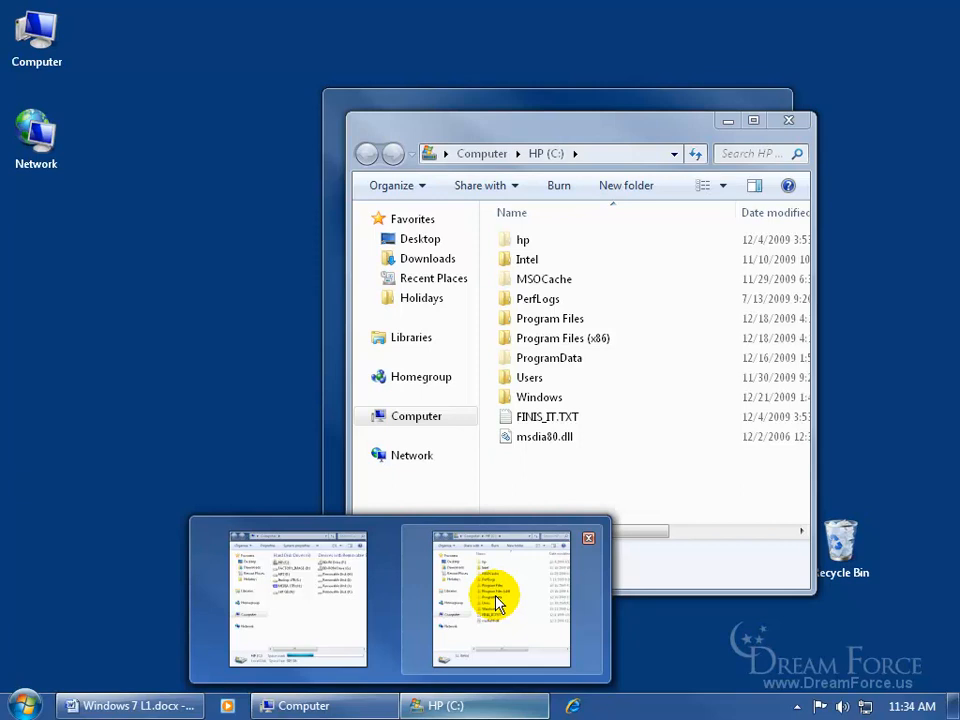
mouse_move(216, 376)
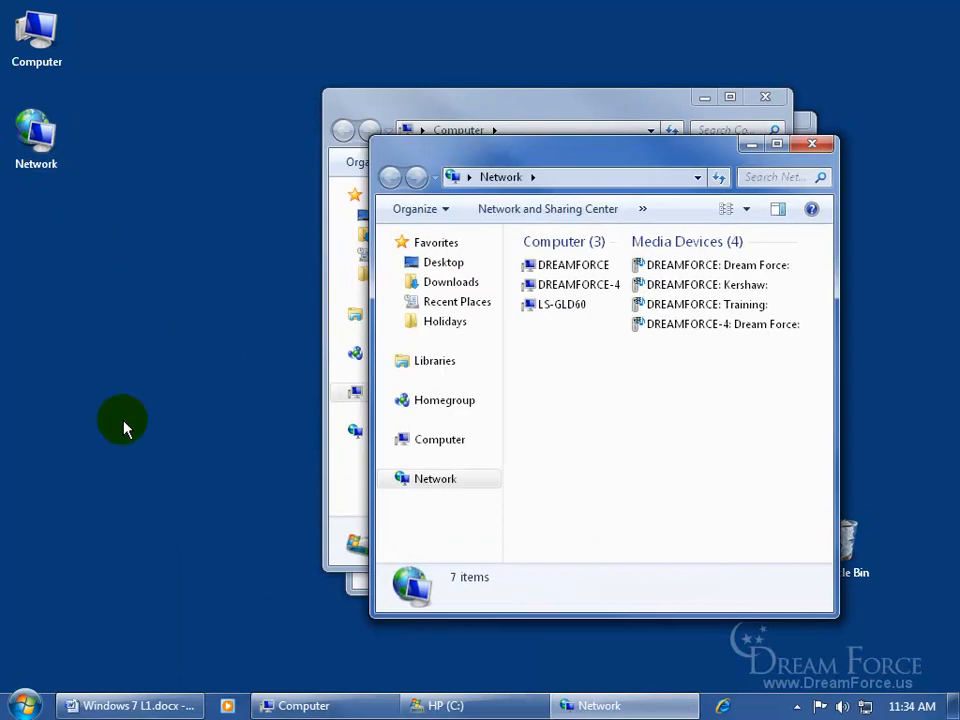
mouse_move(440, 160)
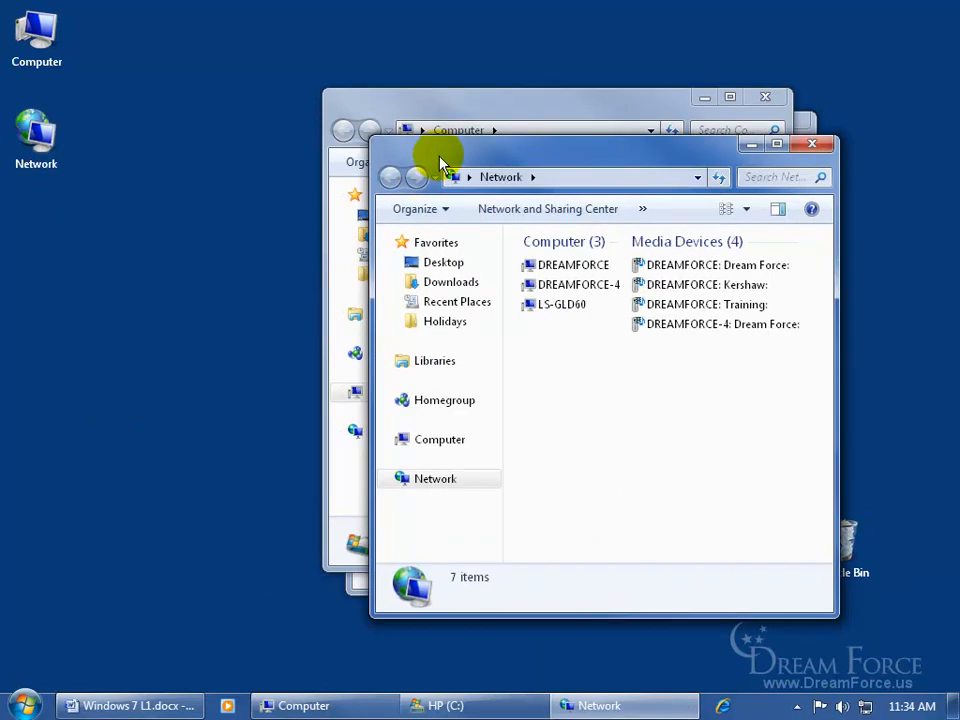
mouse_move(248, 248)
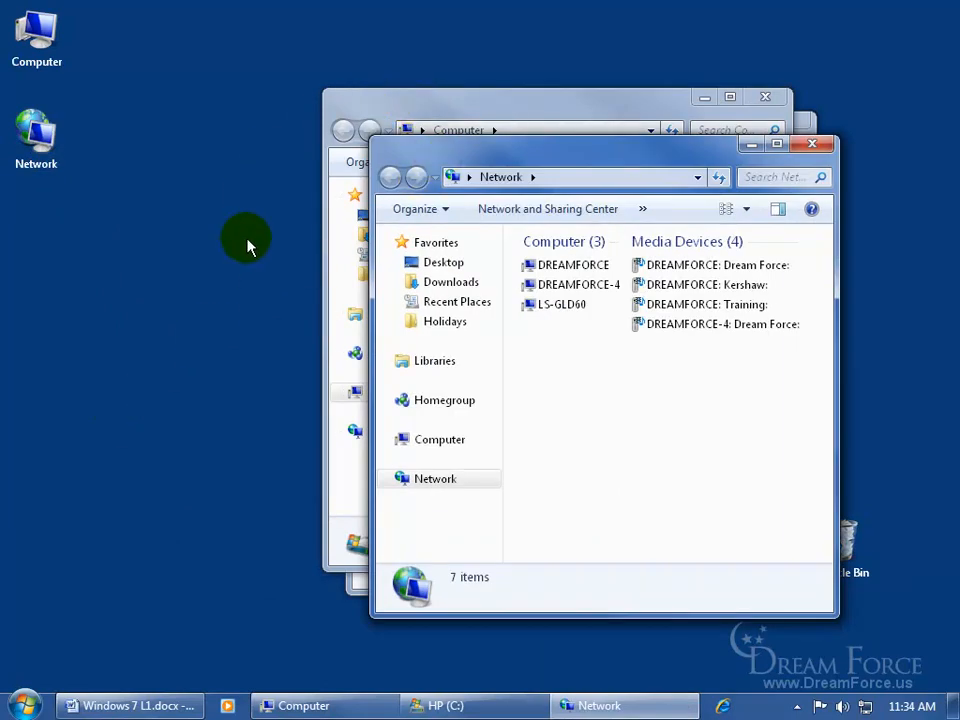
mouse_move(444, 668)
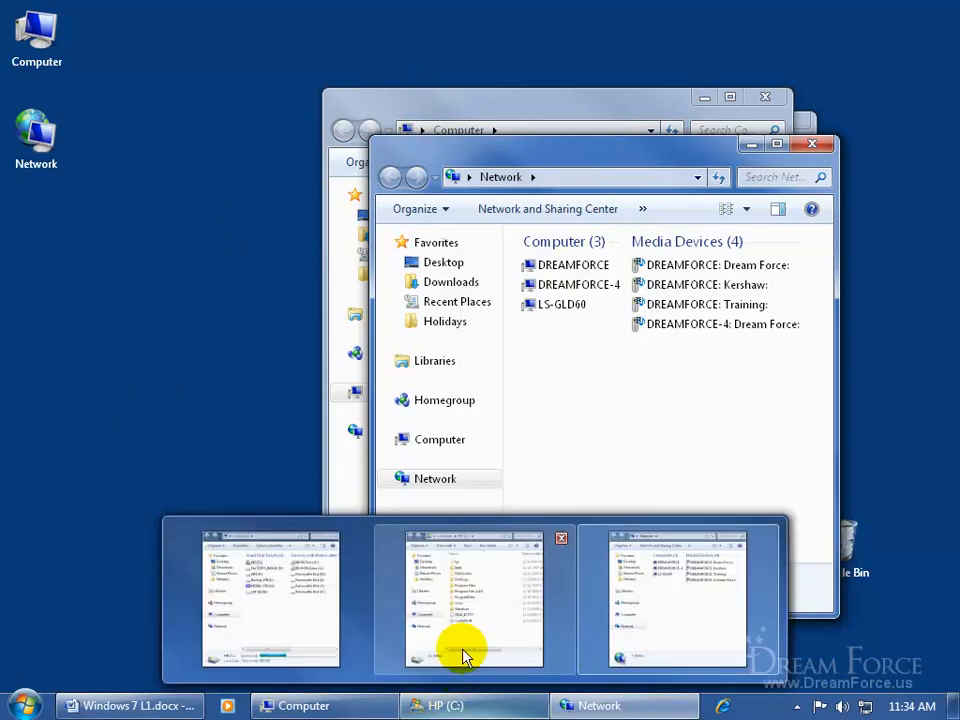
left_click(476, 600)
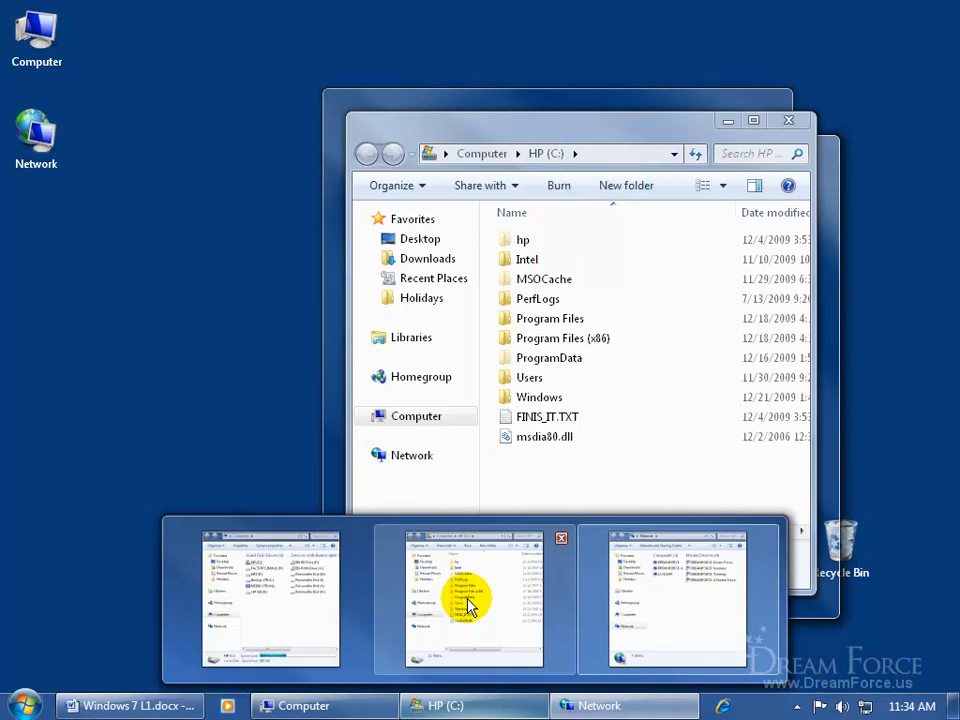
left_click(676, 600)
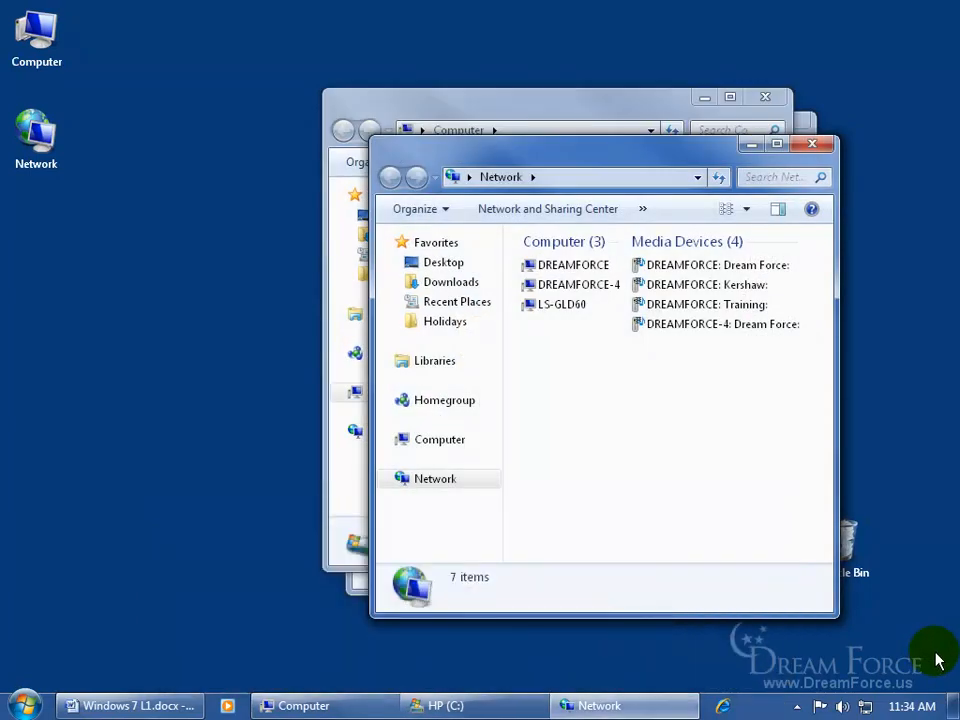
mouse_move(944, 670)
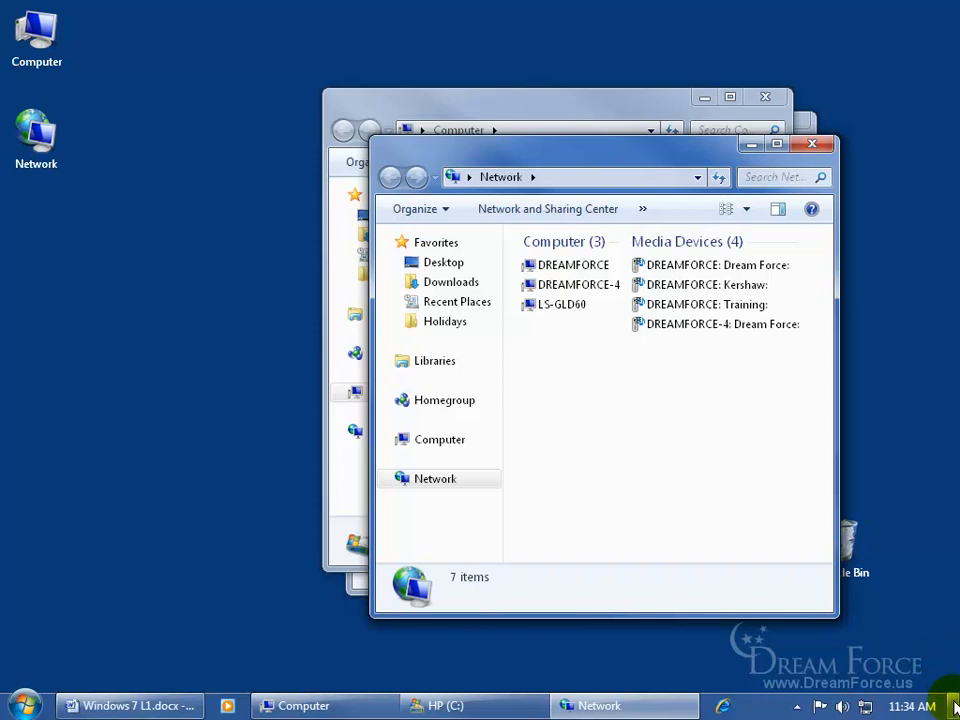
mouse_move(950, 700)
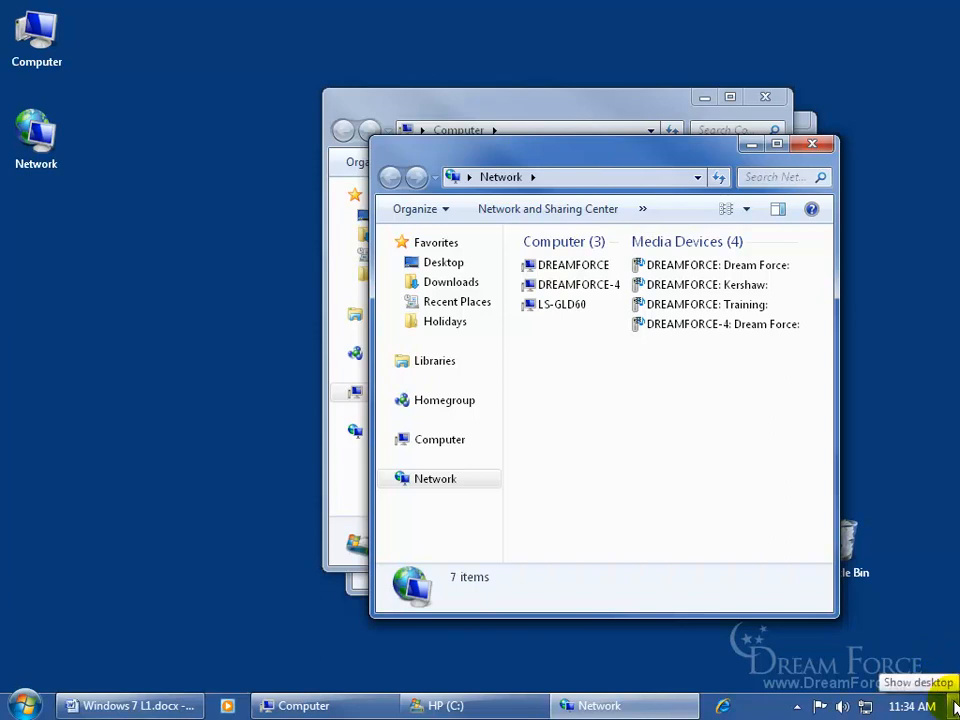
mouse_move(768, 664)
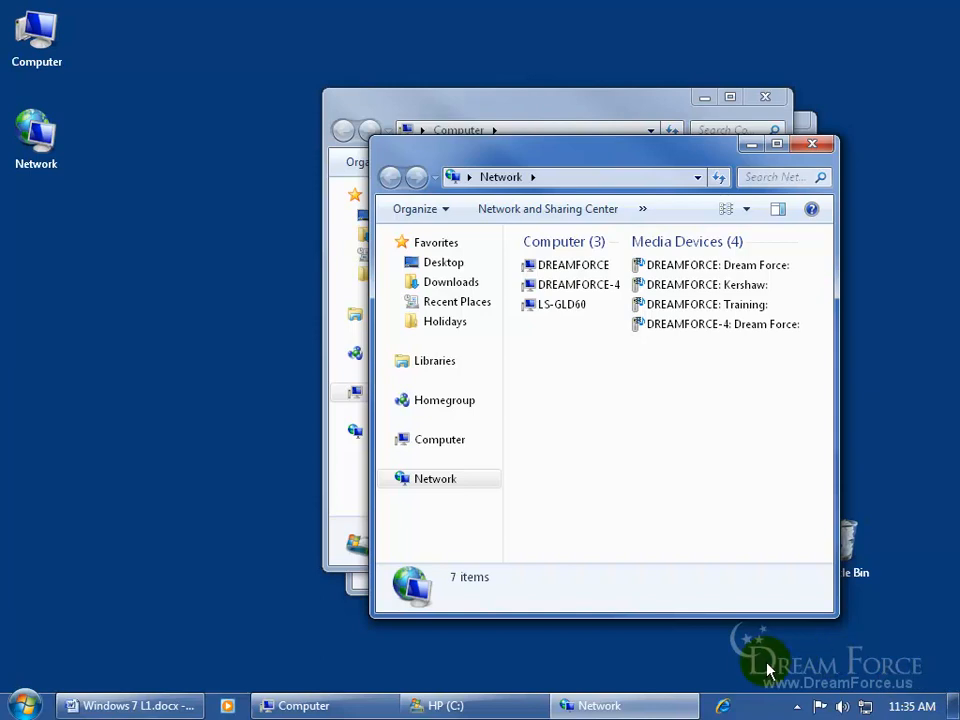
Step: Re-tick 'Use Aero Peek to preview the desktop' in Taskbar Properties
right_click(764, 704)
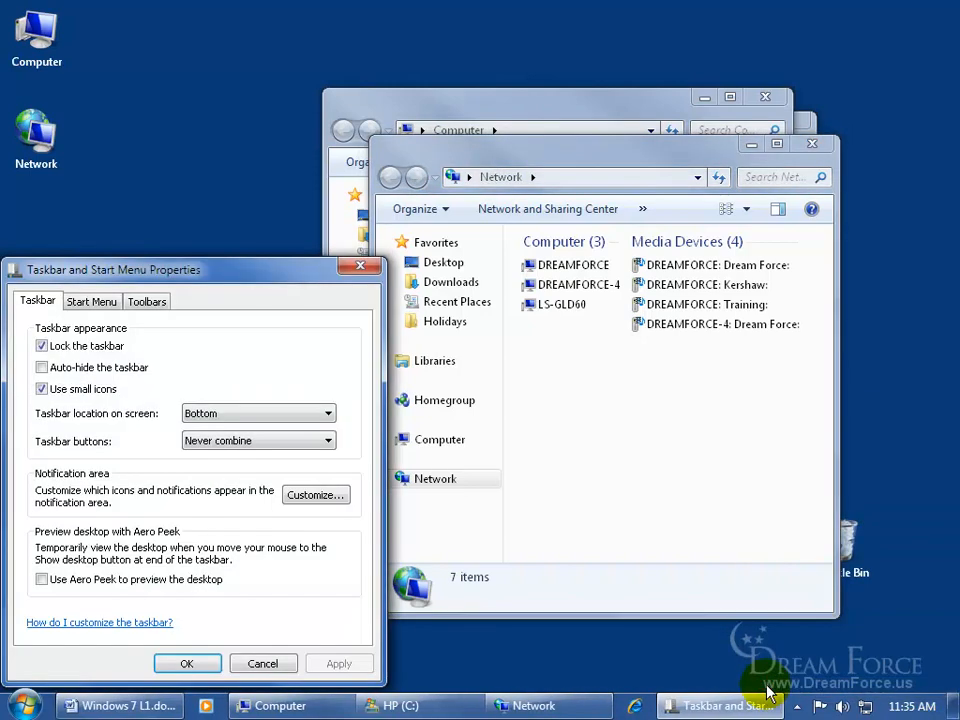
left_click(42, 580)
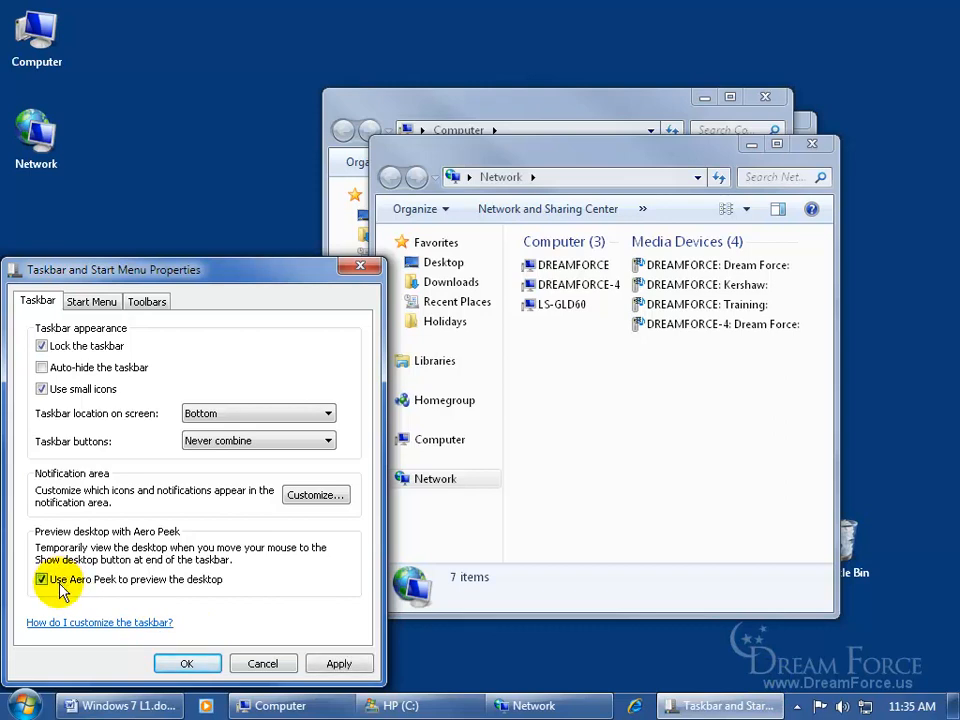